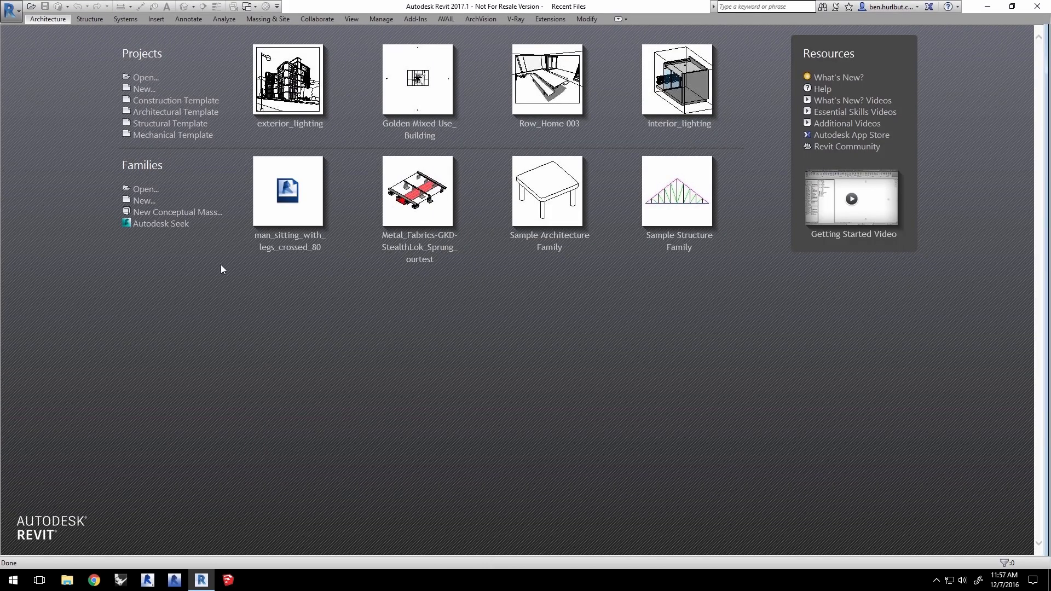
pyautogui.moveTo(387, 387)
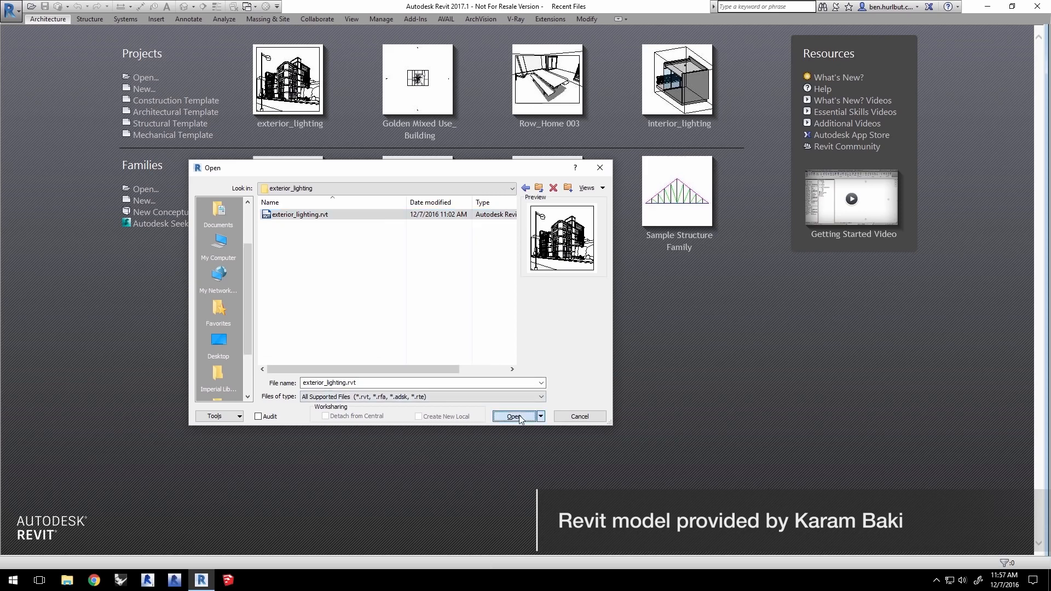
# Step: Open the exterior_lighting.rvt project from the Recent Files page
pyautogui.click(514, 416)
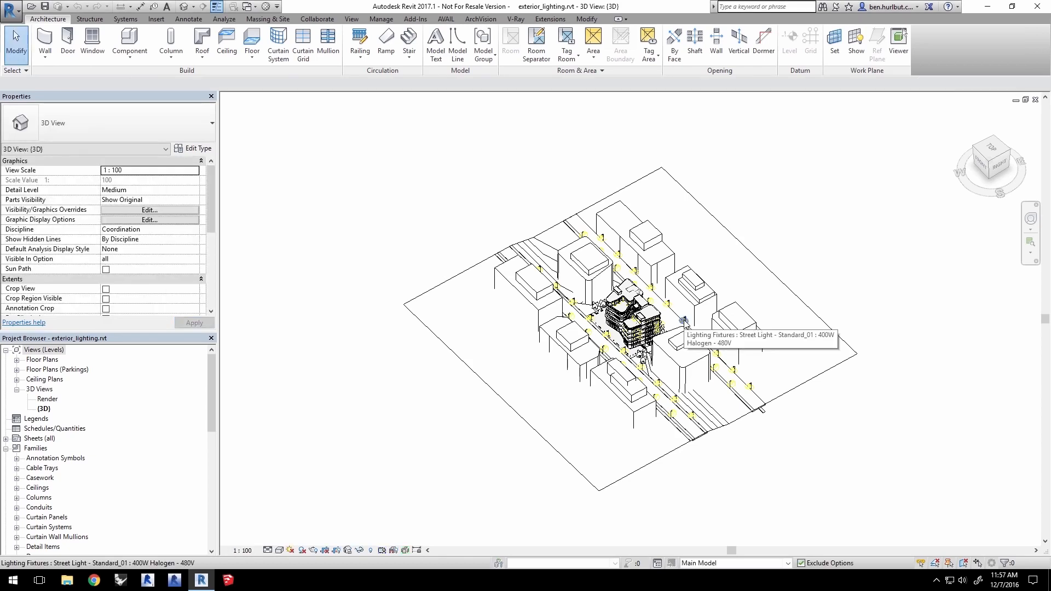
pyautogui.moveTo(518, 28)
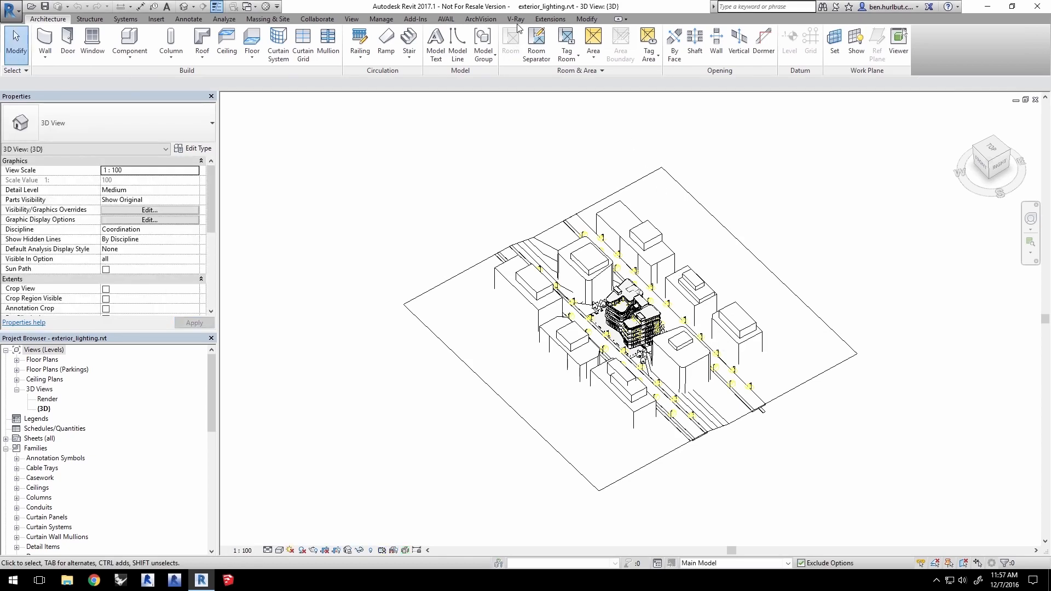
# Step: Set V-Ray render resolution to Crop Region (Printer, 150 DPI), giving 591 × 596
pyautogui.click(514, 20)
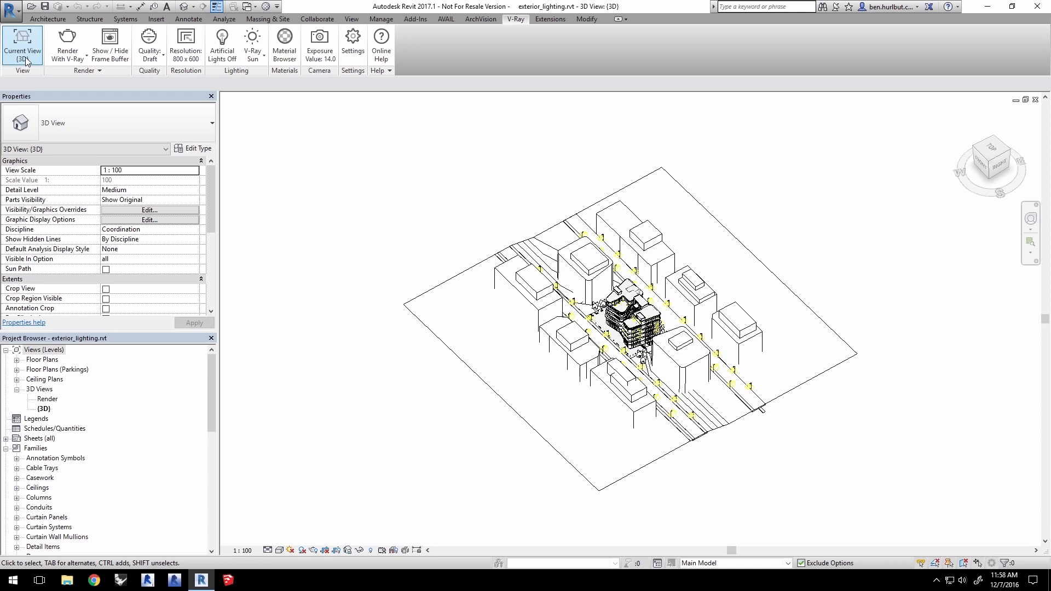
pyautogui.click(19, 42)
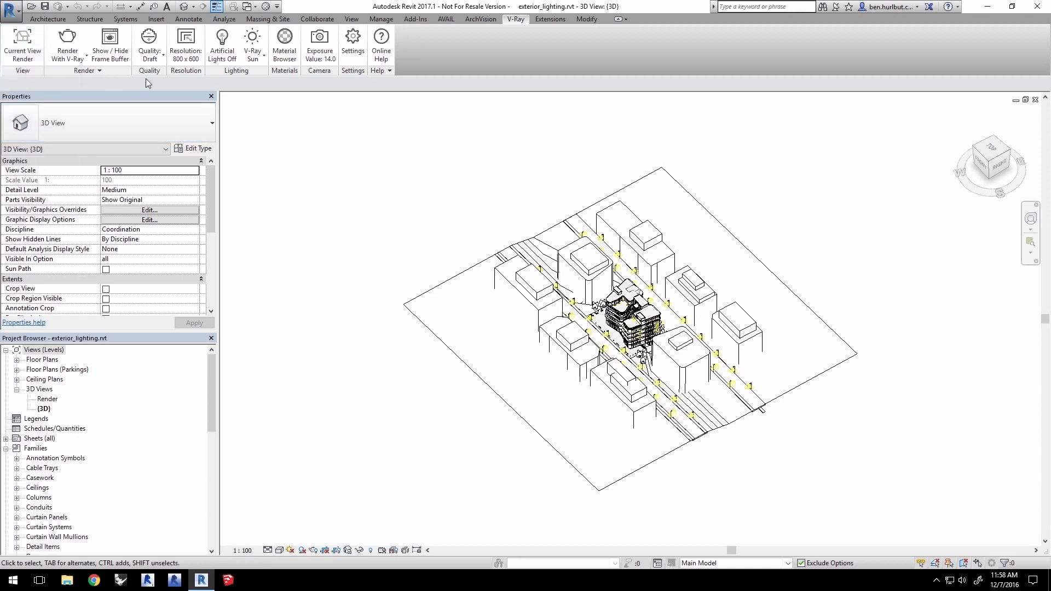
pyautogui.click(185, 42)
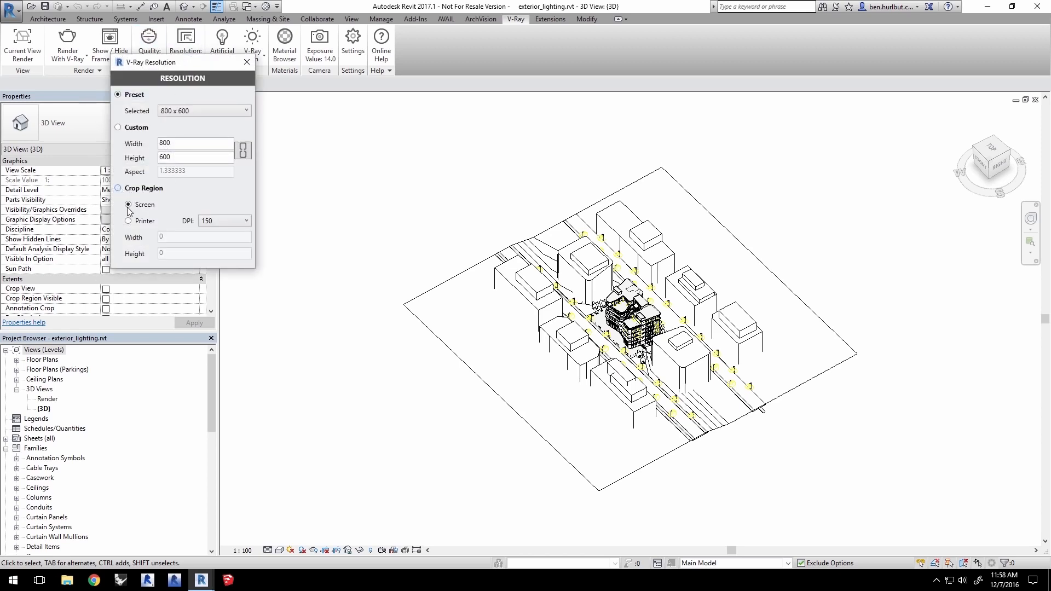
pyautogui.click(128, 222)
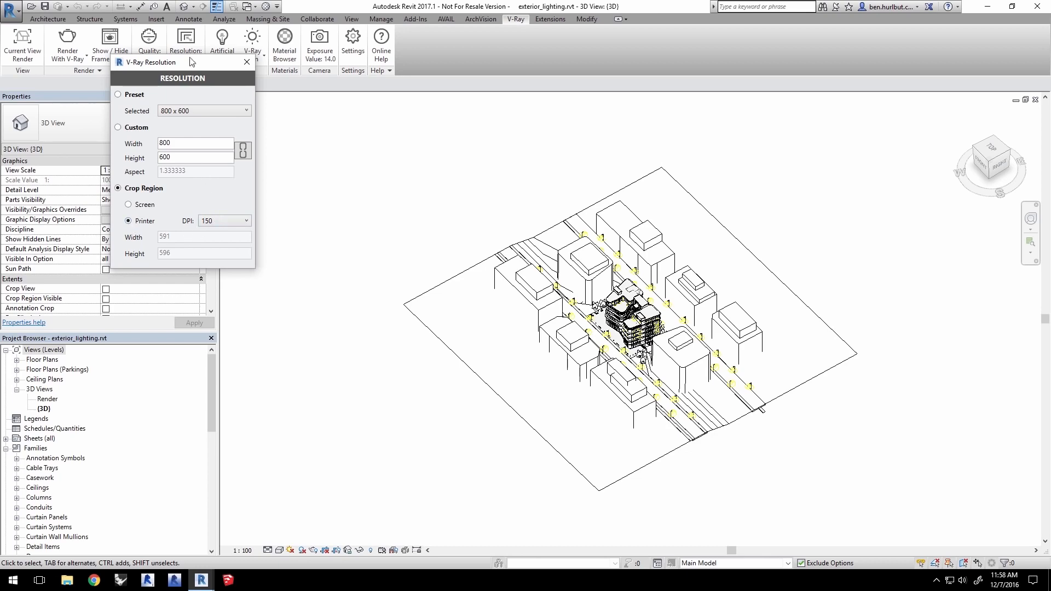
pyautogui.click(252, 42)
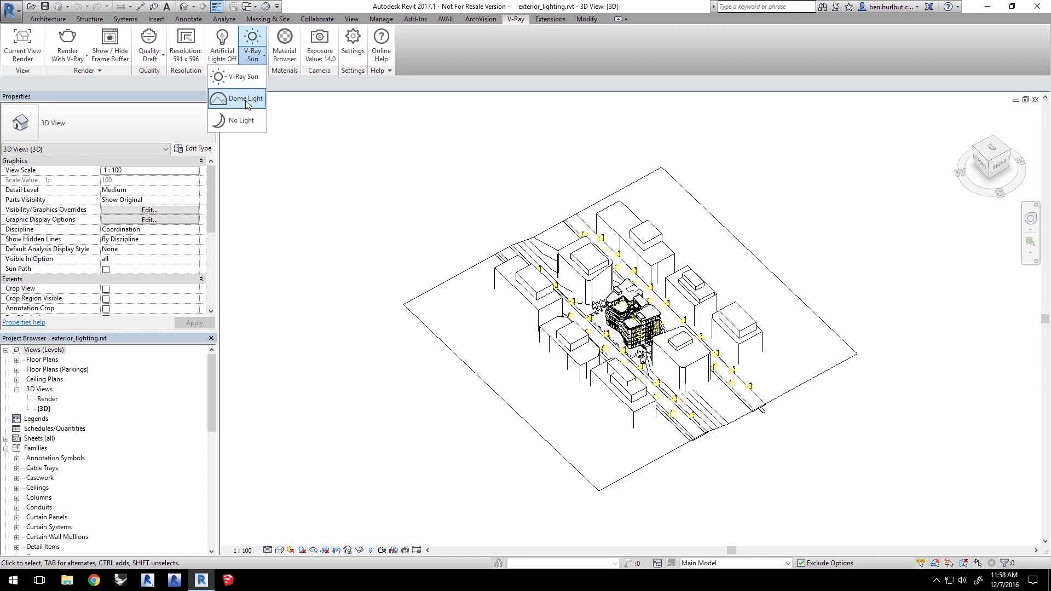
# Step: Use a dome light with an HDR image rotated 145 and start a V-Ray RT render
pyautogui.click(245, 98)
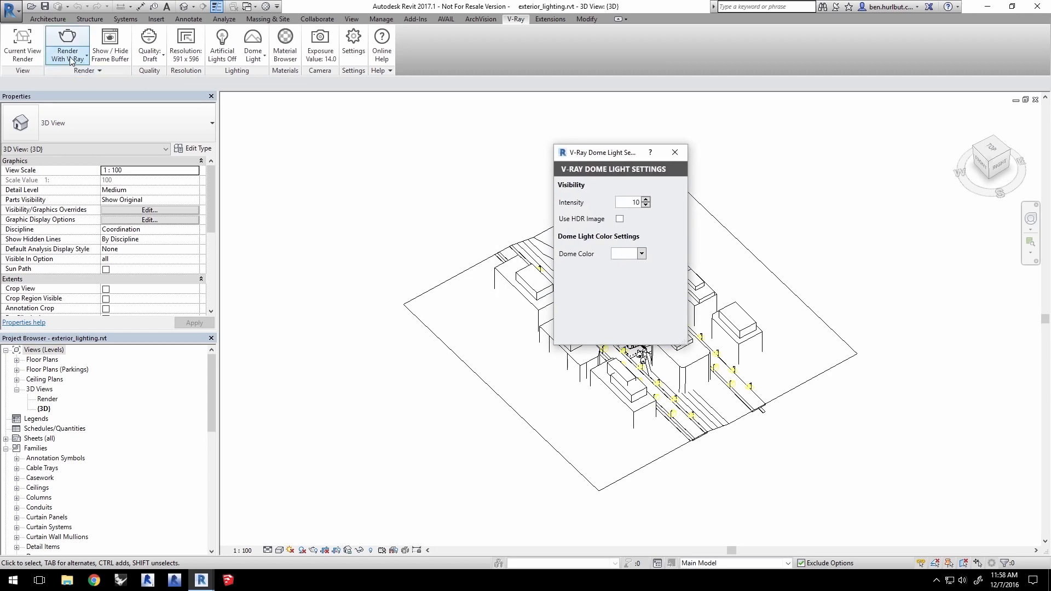
pyautogui.click(57, 43)
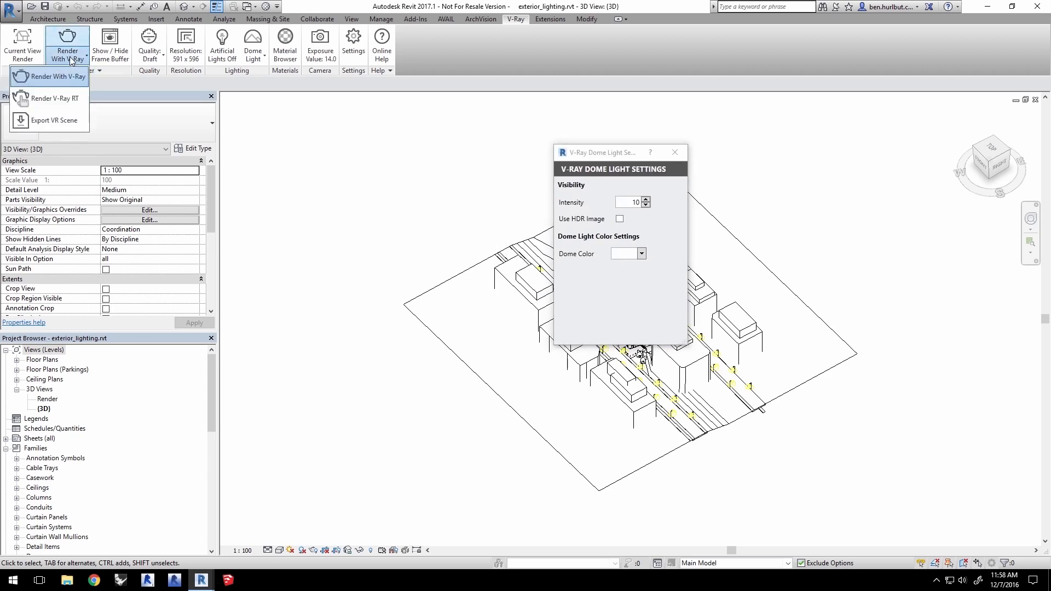
pyautogui.moveTo(66, 98)
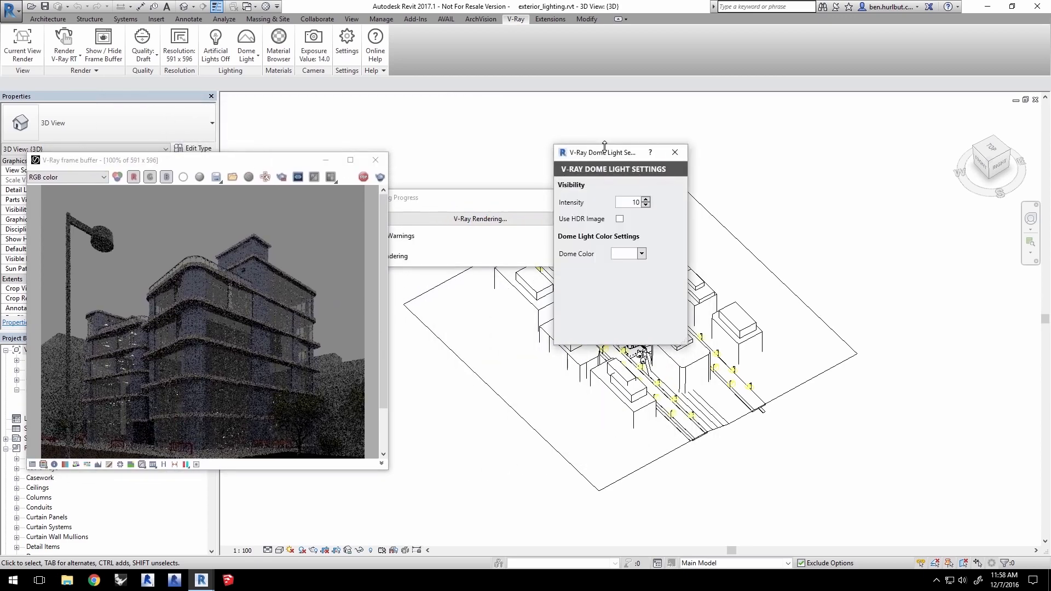
pyautogui.click(618, 219)
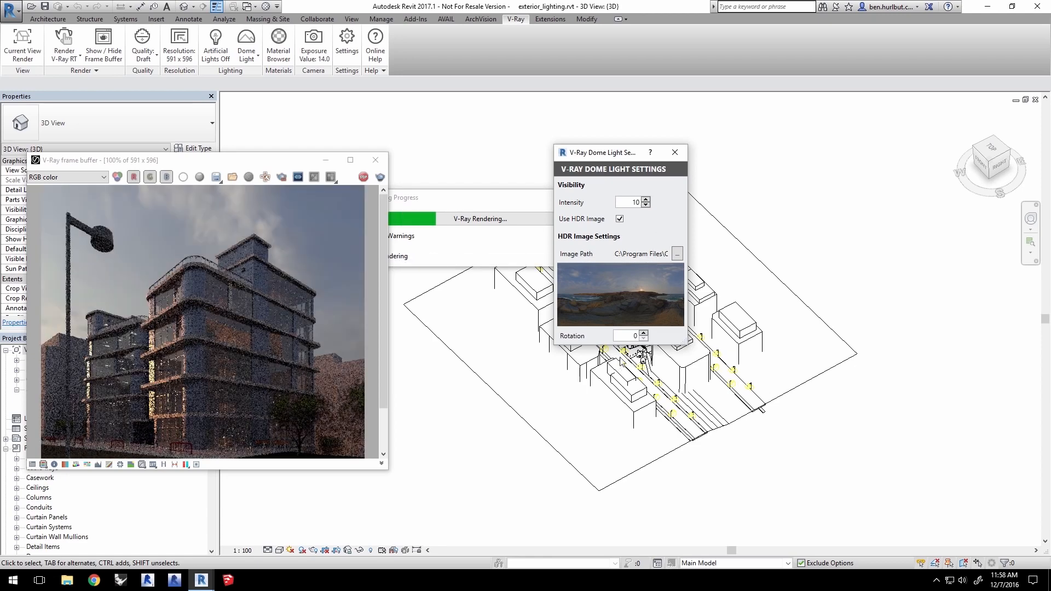
pyautogui.click(629, 336)
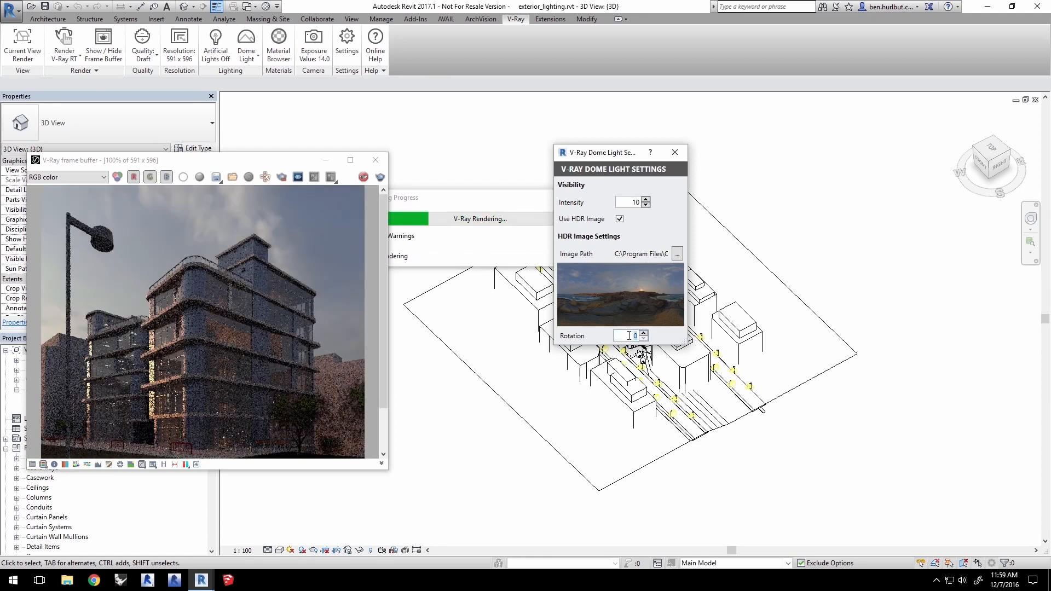
pyautogui.write('100')
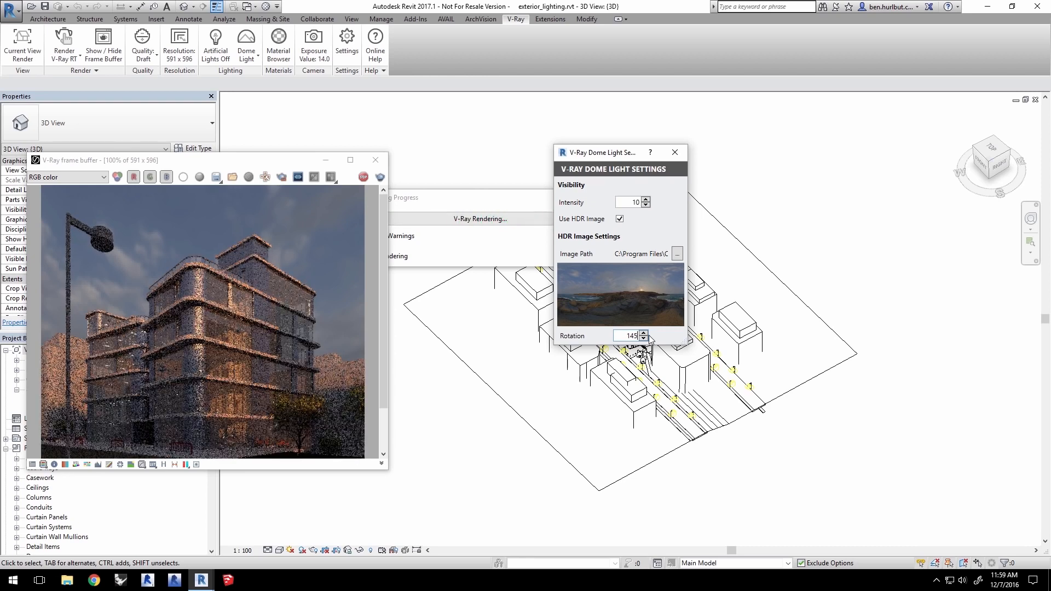
pyautogui.click(245, 41)
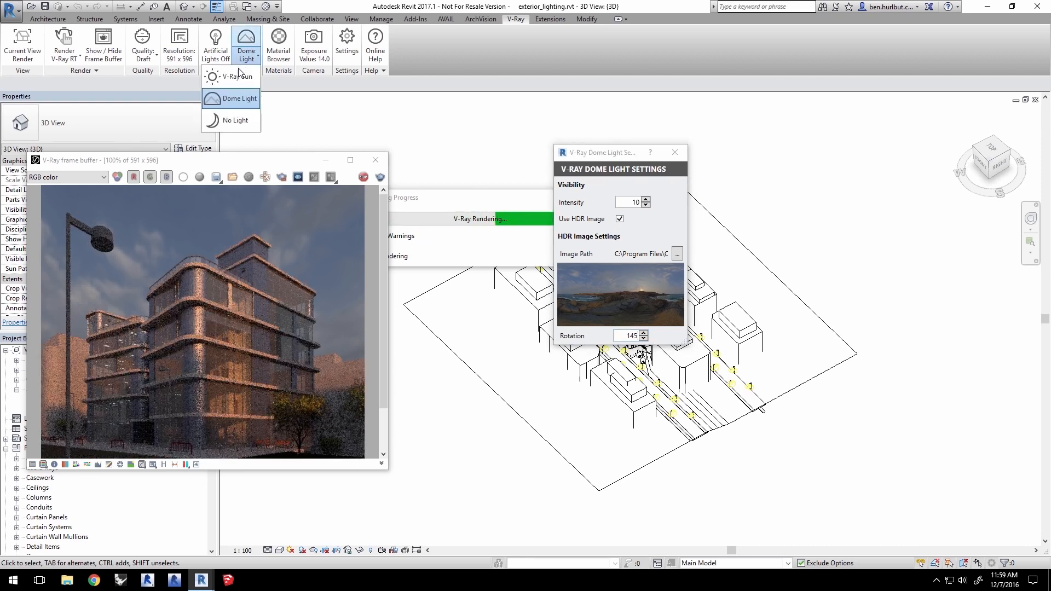
# Step: Switch lighting to V-Ray Sun and move the frame buffer beside the model view
pyautogui.click(231, 77)
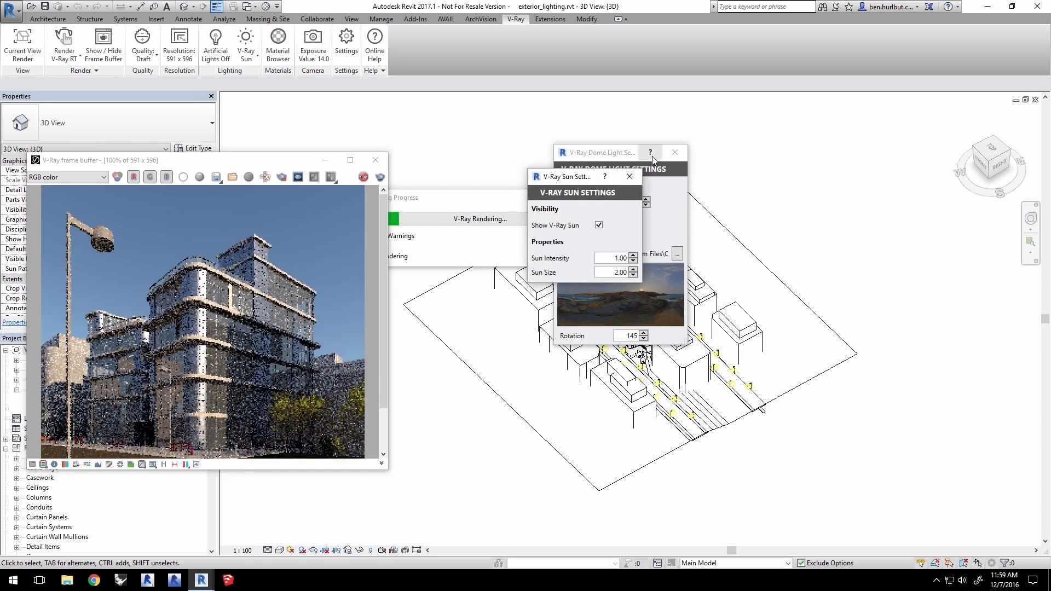
pyautogui.click(674, 152)
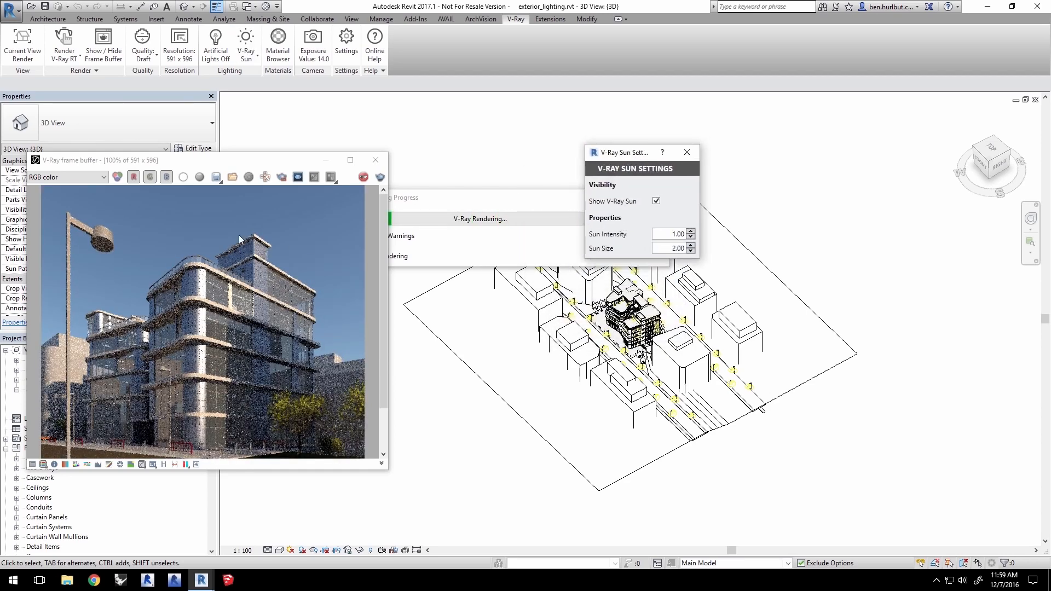
pyautogui.moveTo(201, 160); pyautogui.dragTo(201, 92)
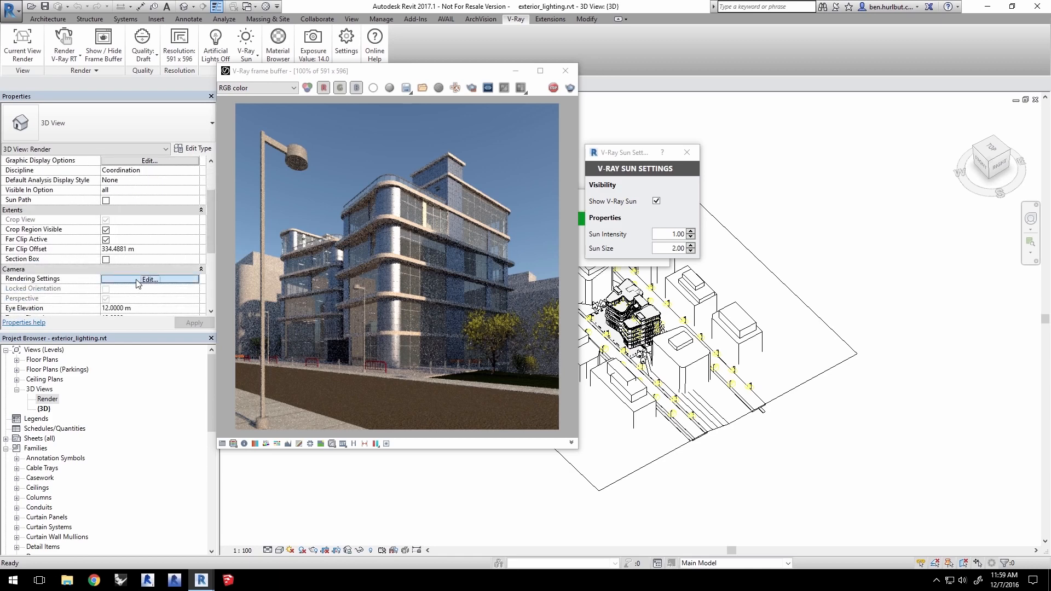
# Step: In the view's Sun Settings, apply azimuth 180° and altitude 54°
pyautogui.click(149, 279)
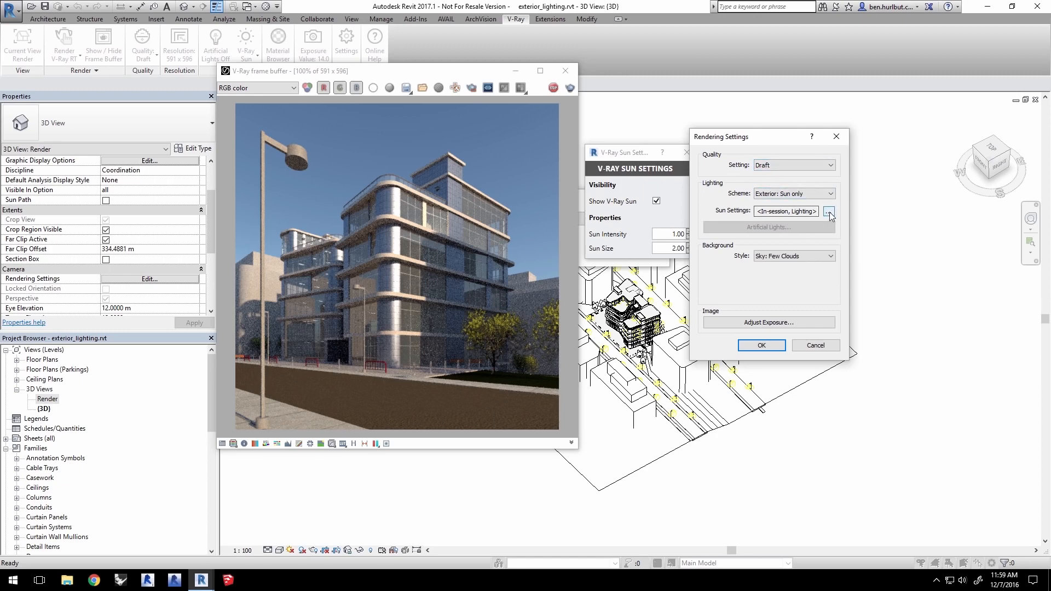
pyautogui.click(830, 211)
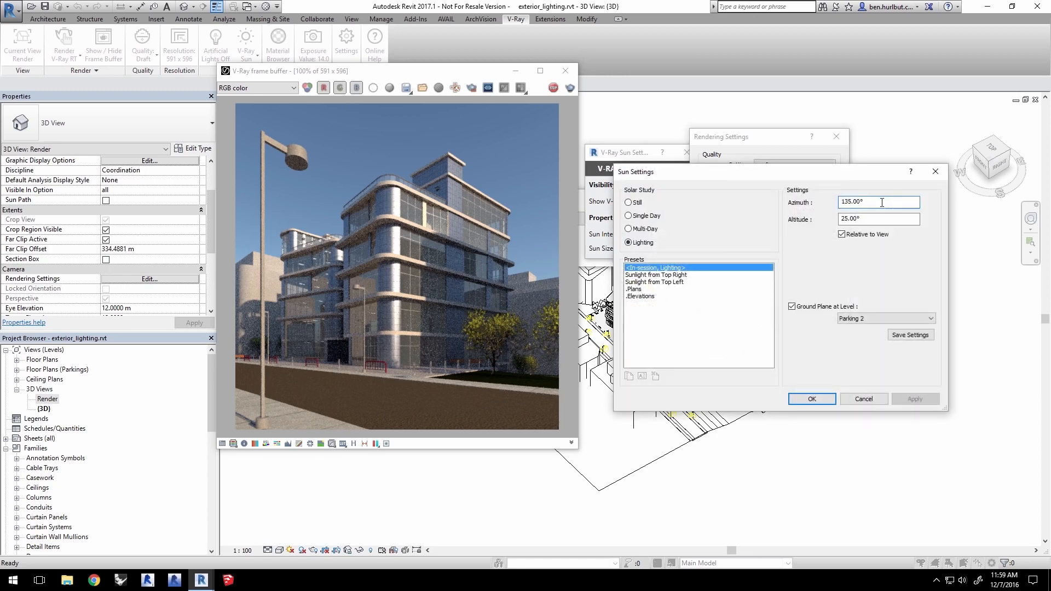
pyautogui.write('180')
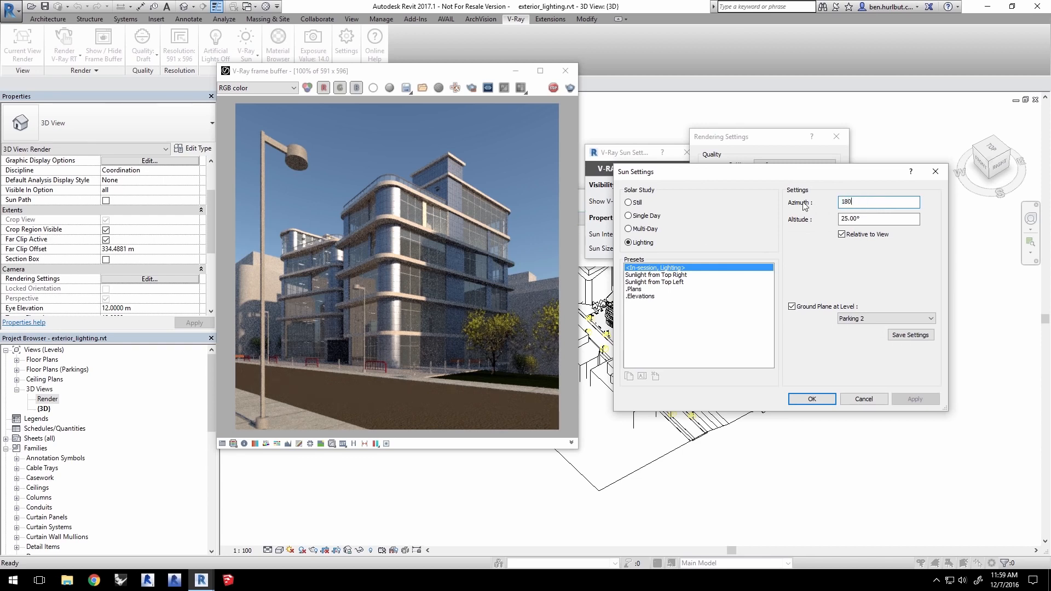
pyautogui.click(915, 399)
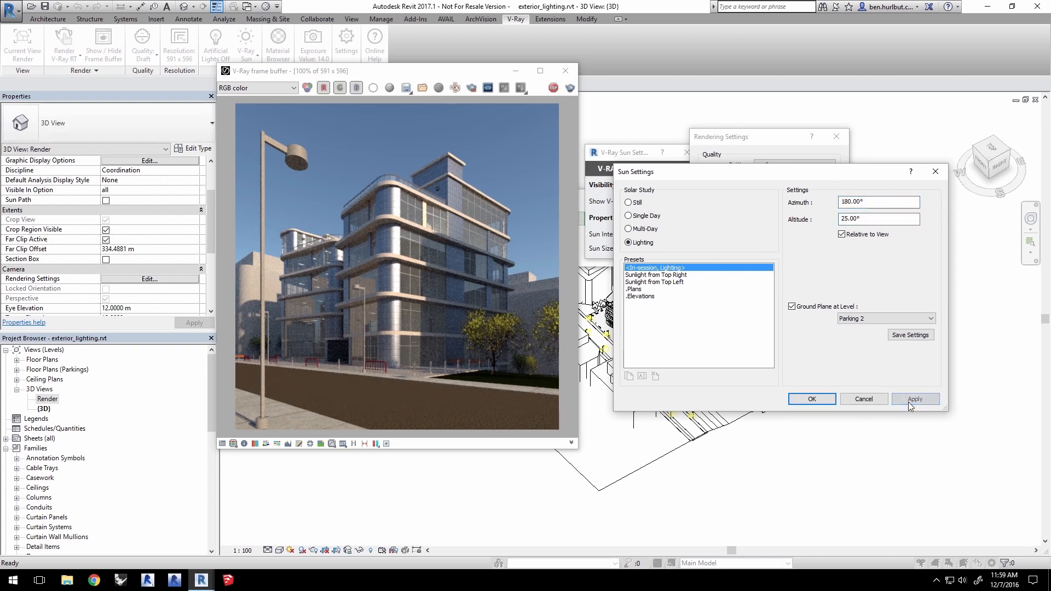
pyautogui.click(914, 399)
pyautogui.write('54')
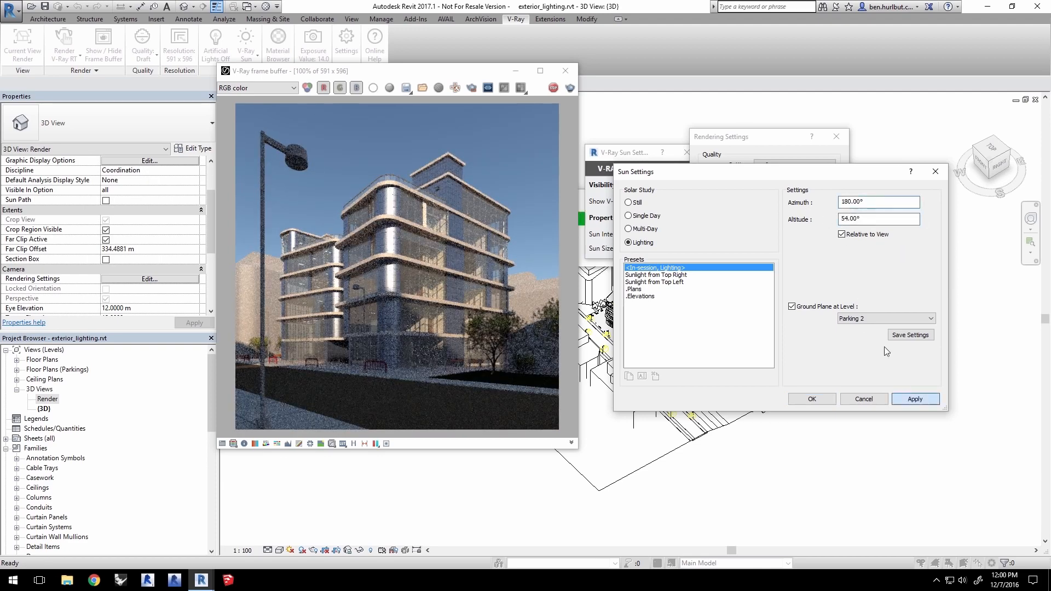
pyautogui.click(915, 399)
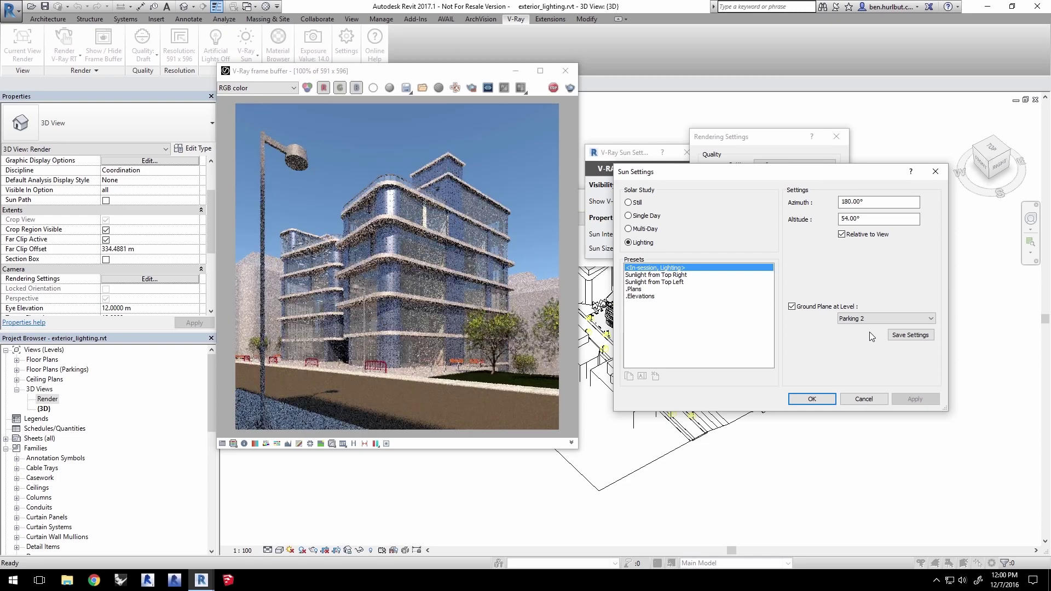
# Step: Set the sun to a still study for Amman, Jordan, 6/7/2016 at 10:00 AM and confirm
pyautogui.click(629, 202)
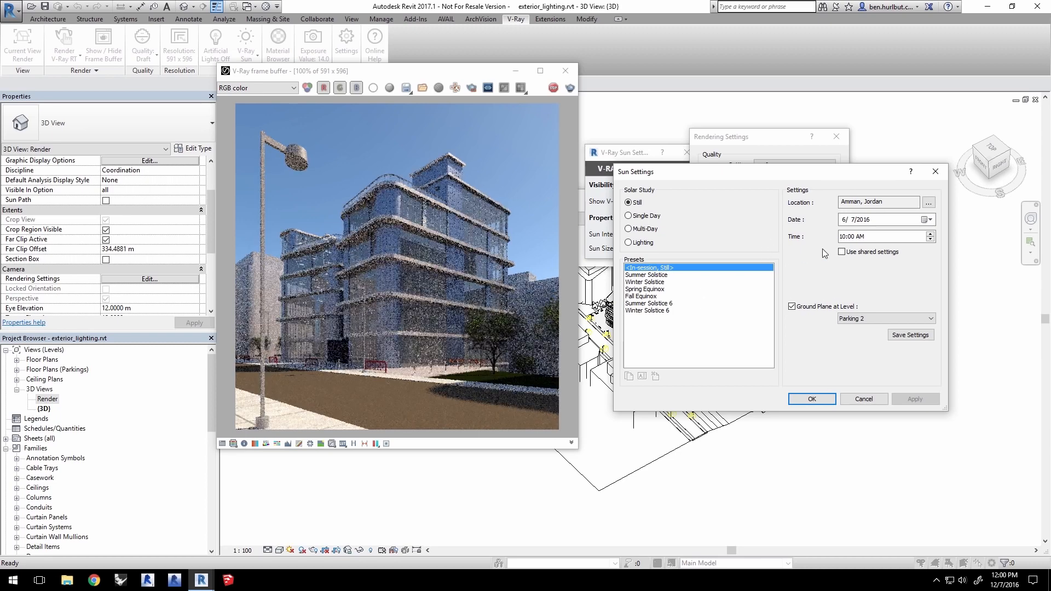
pyautogui.moveTo(843, 260)
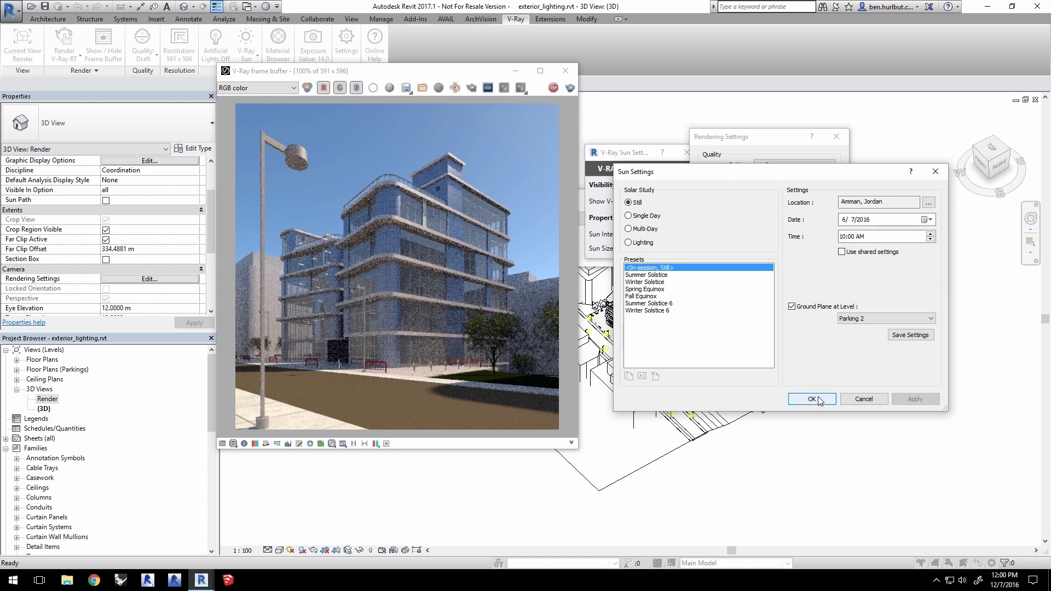
pyautogui.click(812, 399)
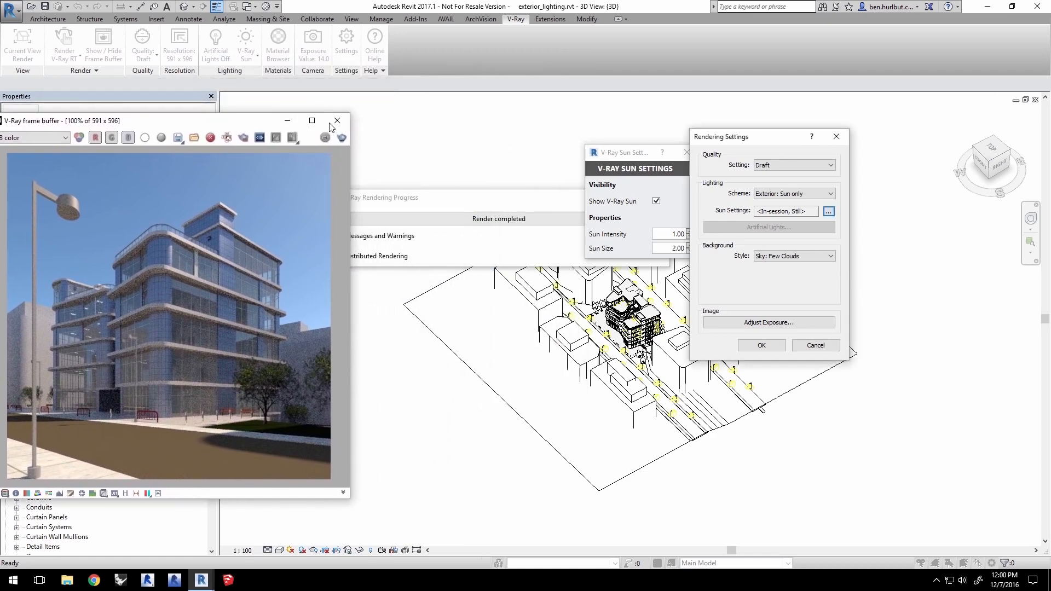
# Step: Close the render windows, turn Artificial Lights on and set environment lighting to No Light
pyautogui.click(337, 120)
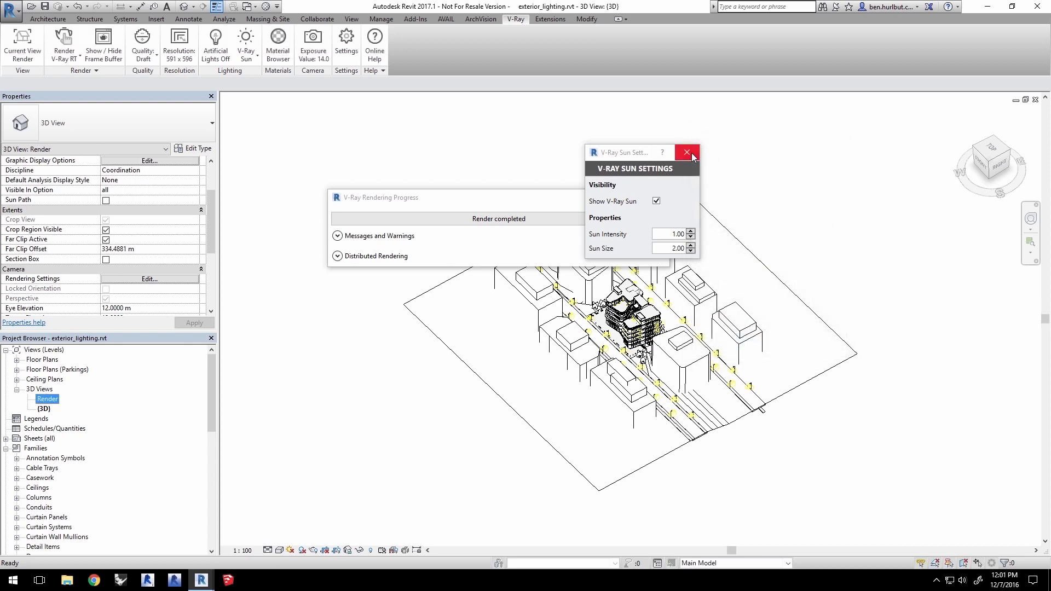
pyautogui.click(686, 152)
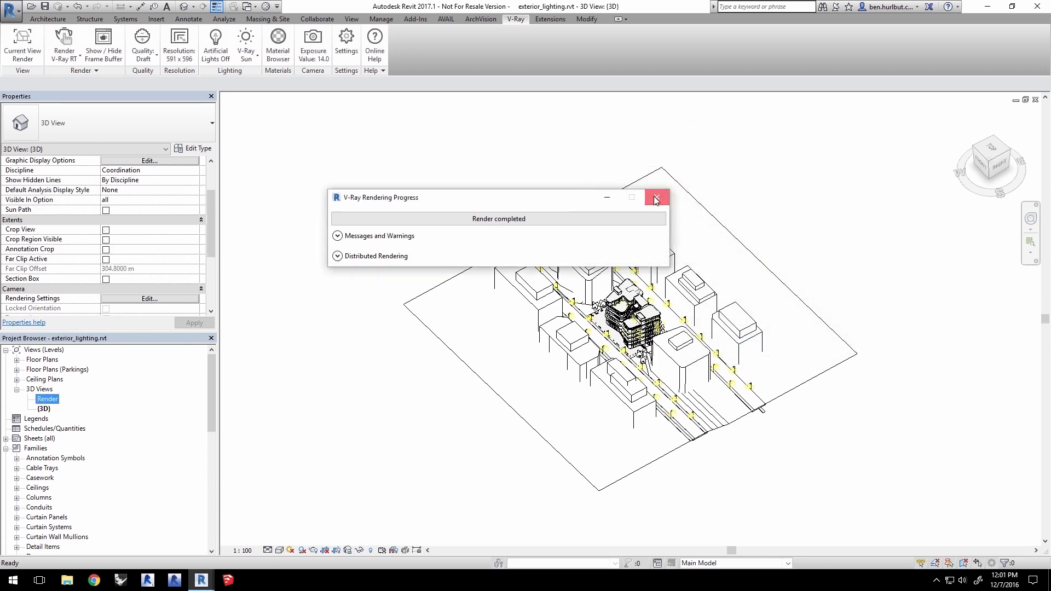
pyautogui.click(655, 197)
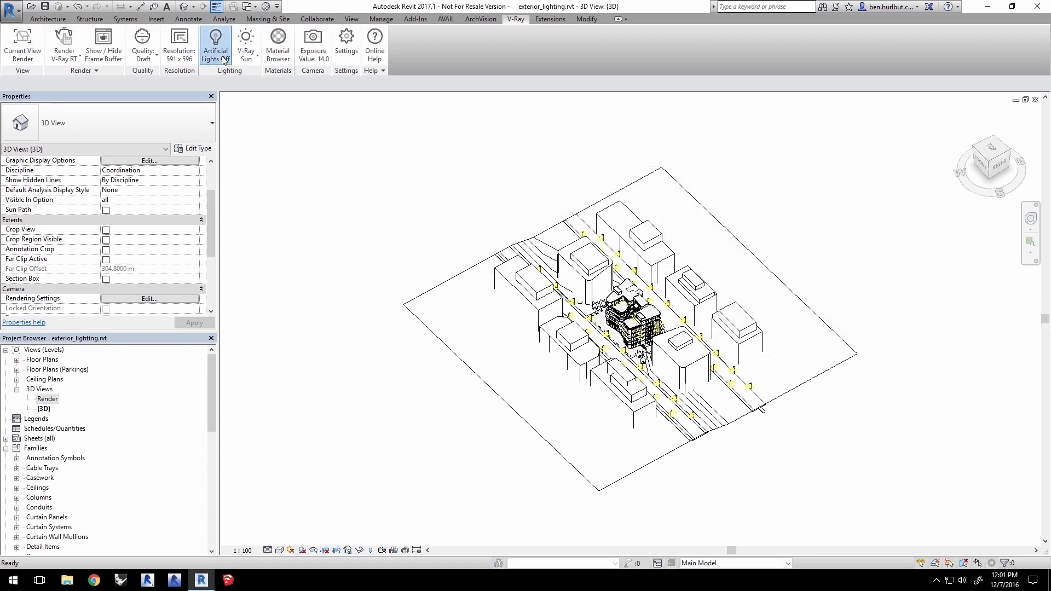
pyautogui.click(245, 41)
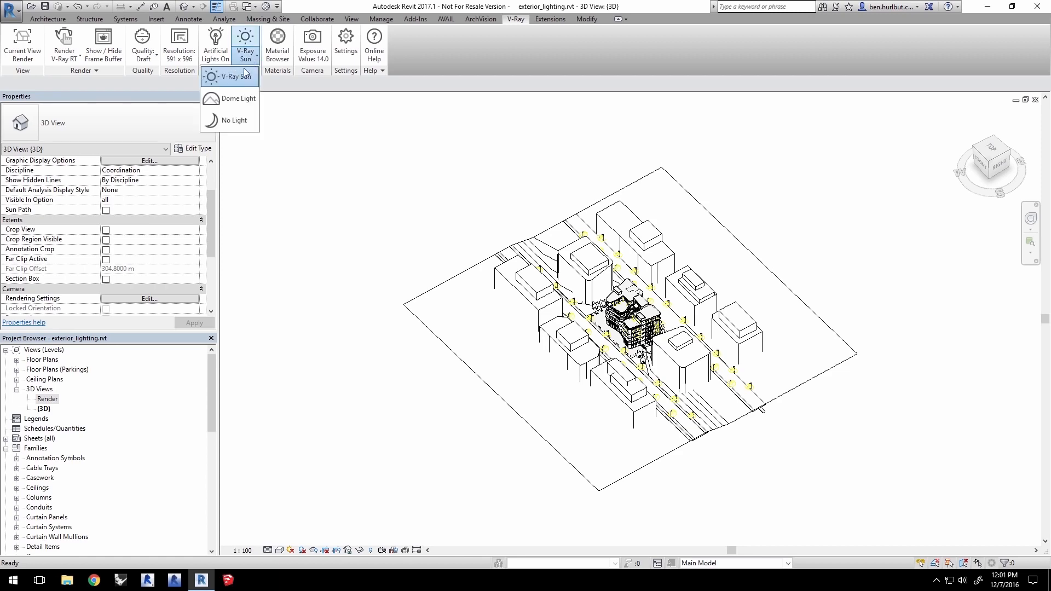
pyautogui.click(230, 120)
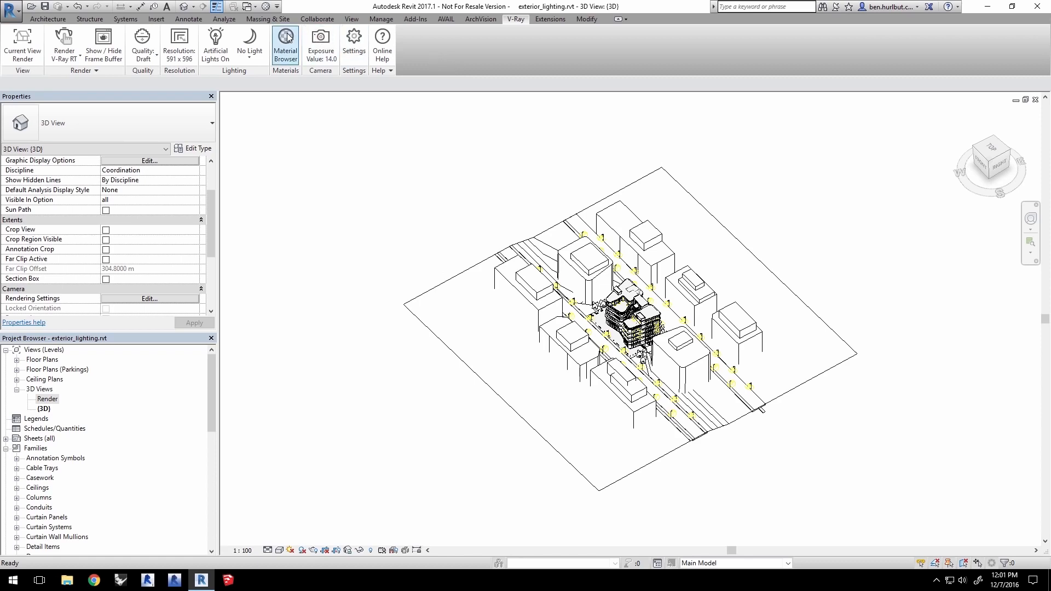
# Step: Enable Opaque and Transparent Material Override on Global Materials in the Material Browser
pyautogui.click(284, 42)
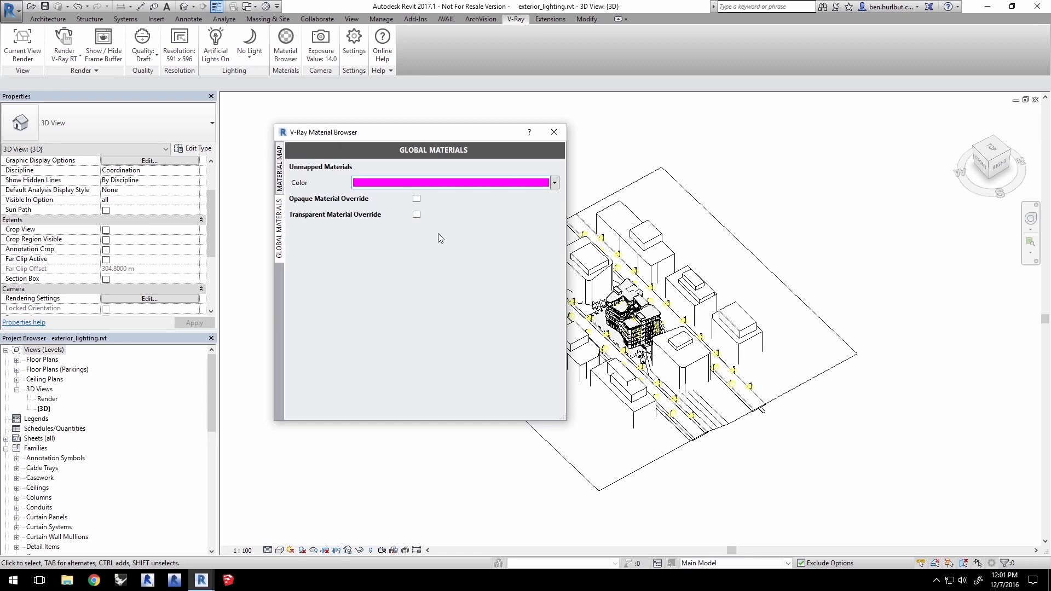
pyautogui.click(416, 198)
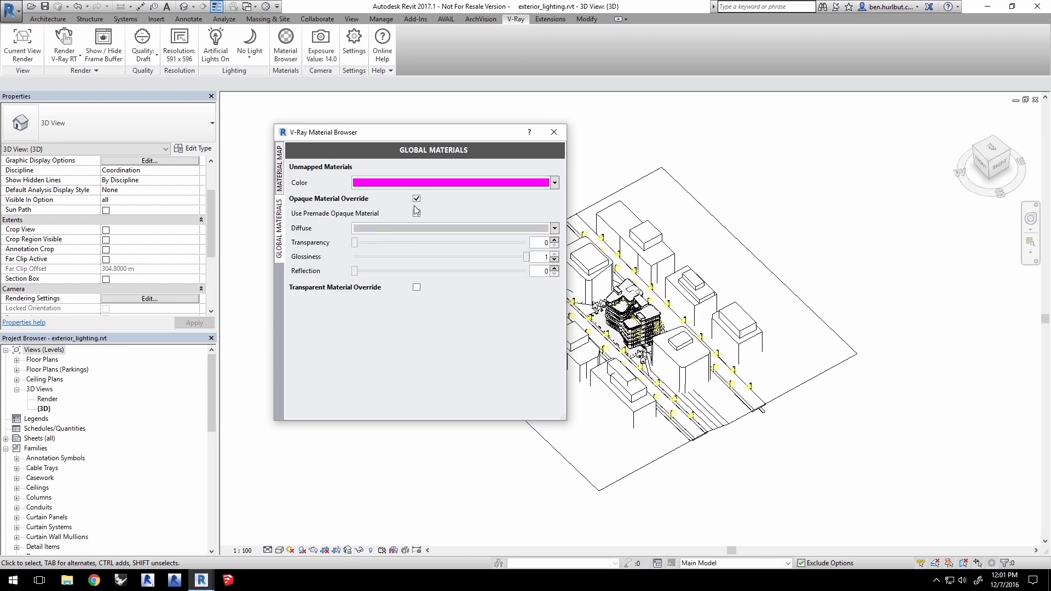
pyautogui.click(415, 287)
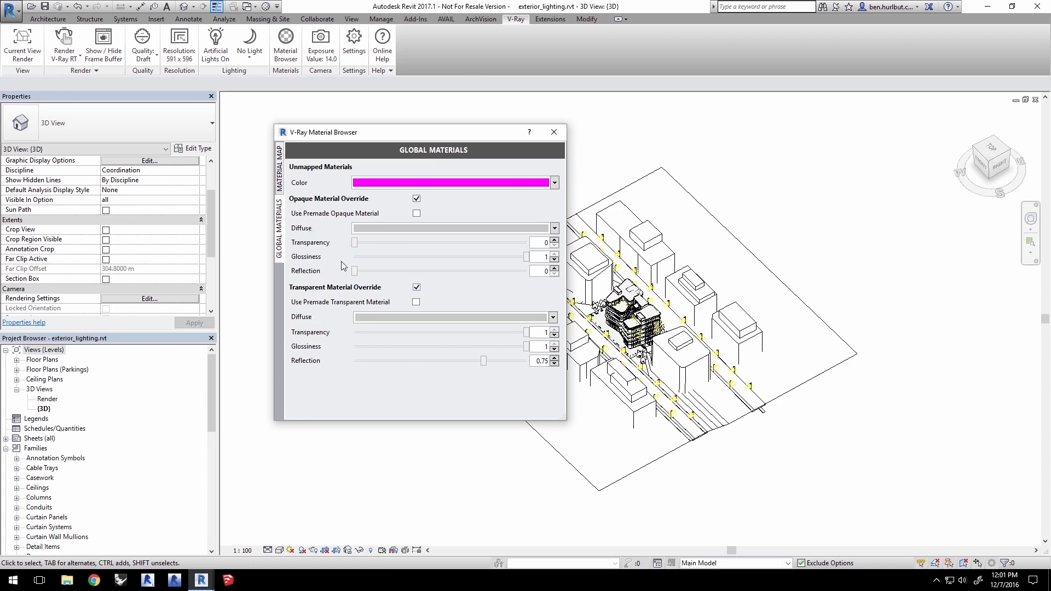
pyautogui.moveTo(354, 403)
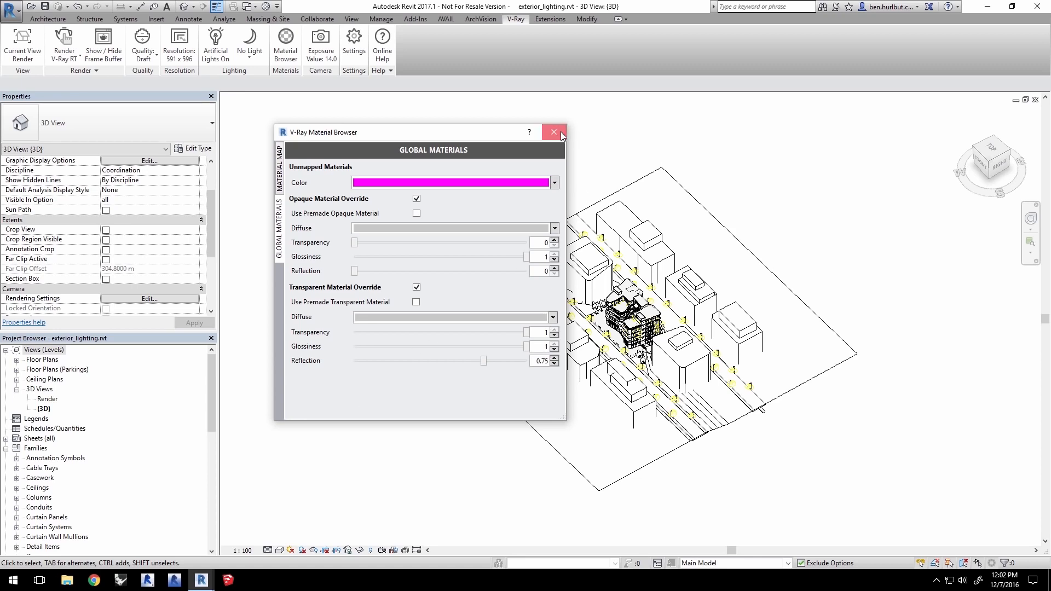
pyautogui.click(554, 131)
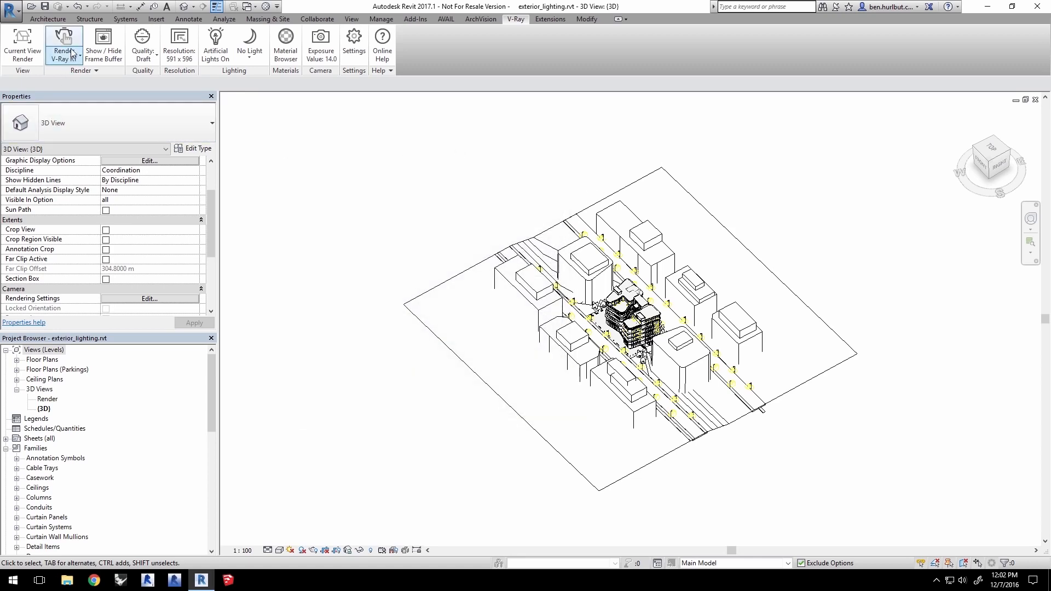
# Step: Start a new interactive V-Ray RT render of the dark scene
pyautogui.click(64, 43)
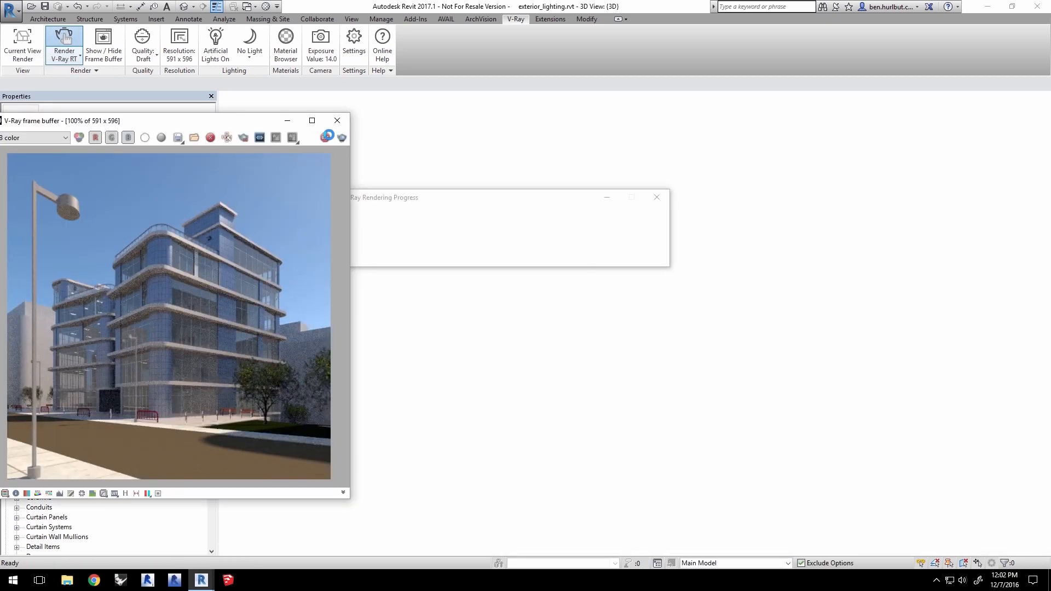
pyautogui.click(327, 136)
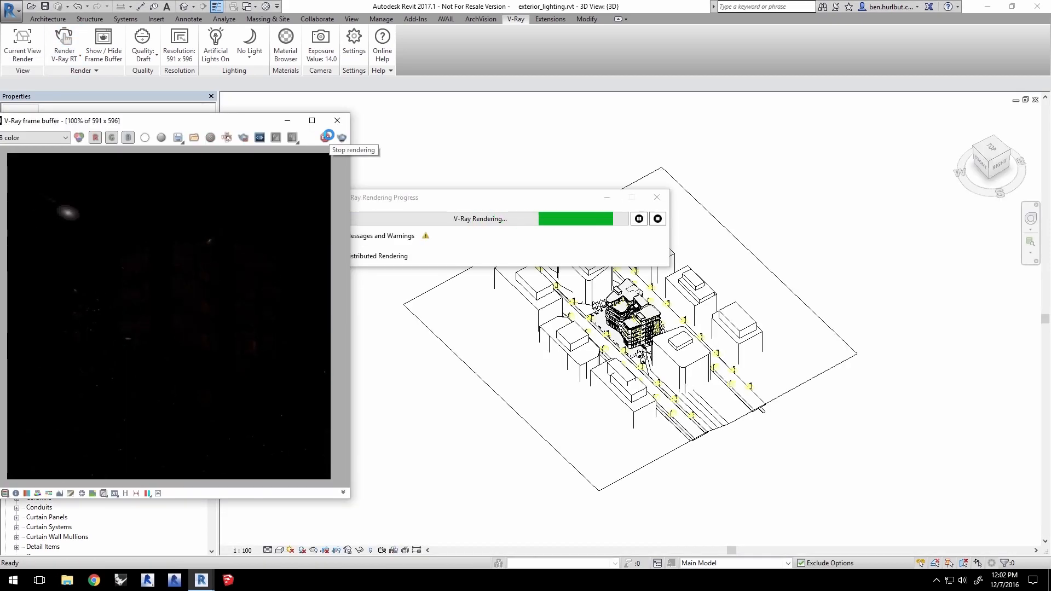
pyautogui.moveTo(348, 85)
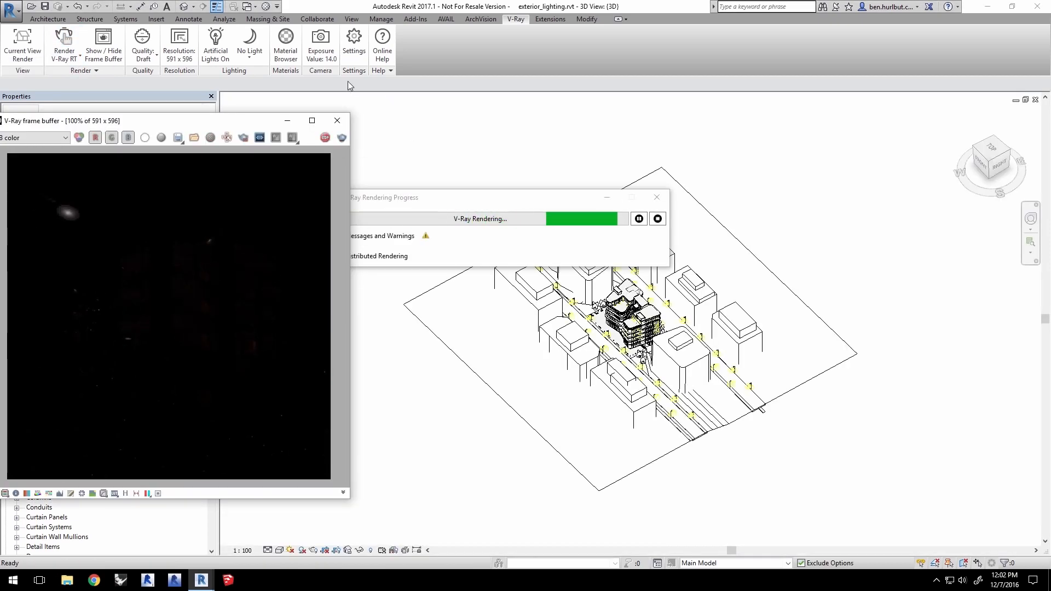
# Step: Lower the camera Exposure (EV) slider to about 5.07 in Camera Settings
pyautogui.click(320, 44)
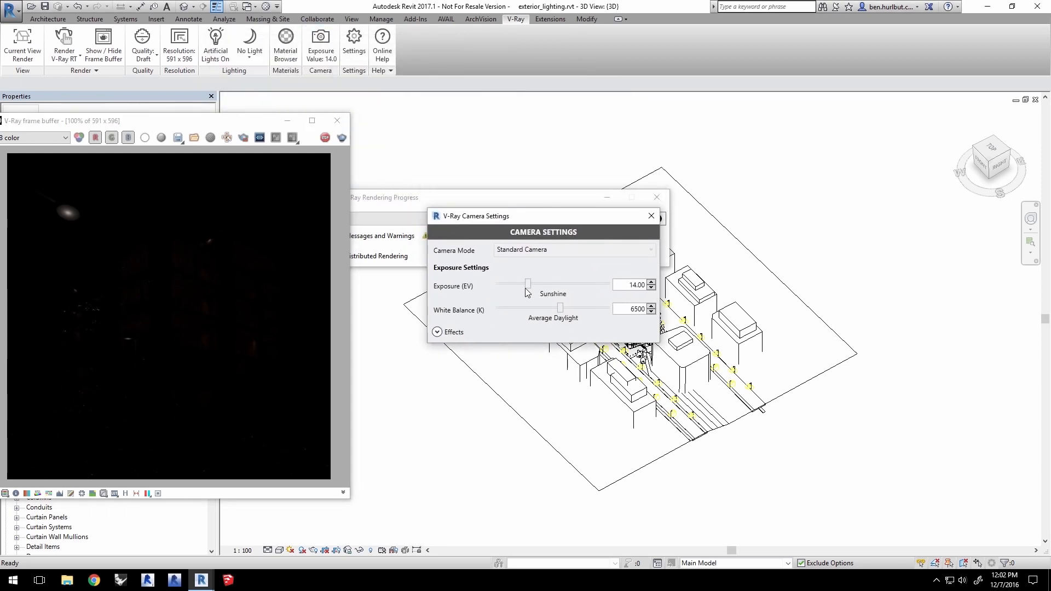
pyautogui.moveTo(526, 283); pyautogui.dragTo(542, 284)
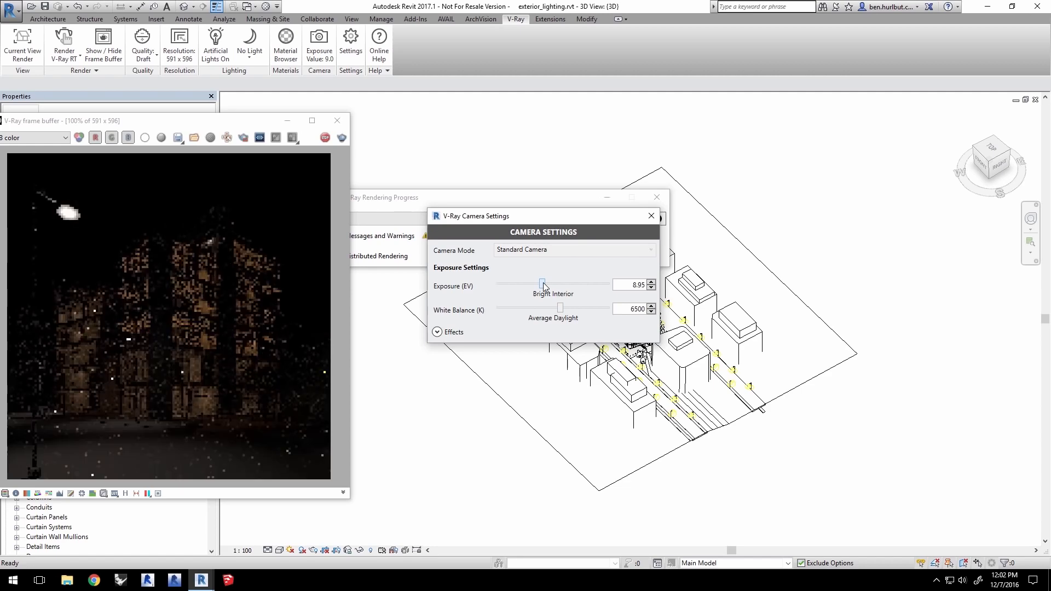
pyautogui.moveTo(543, 283); pyautogui.dragTo(551, 283)
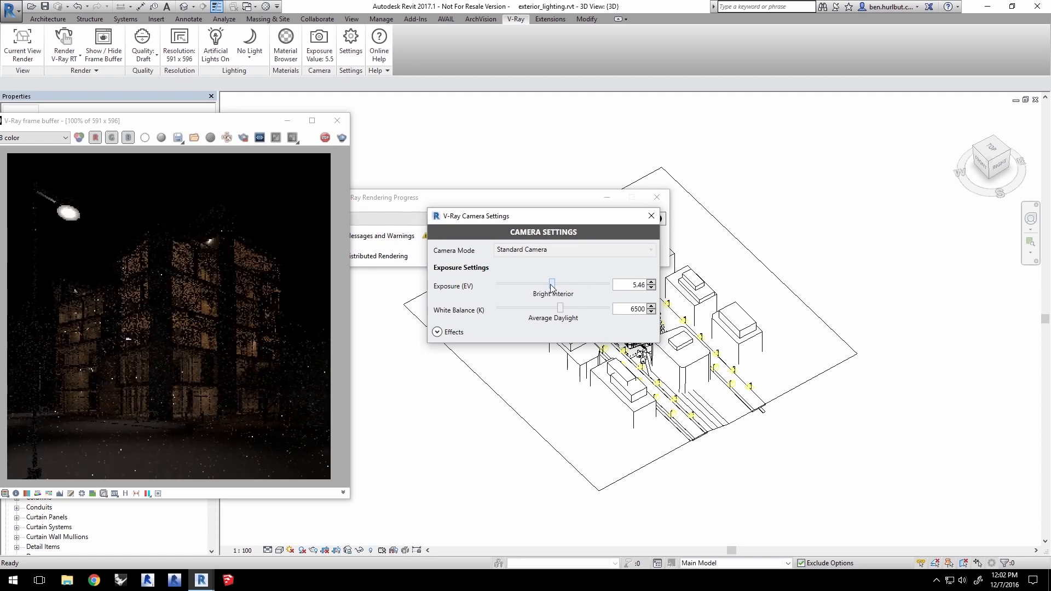
pyautogui.moveTo(551, 282); pyautogui.dragTo(553, 282)
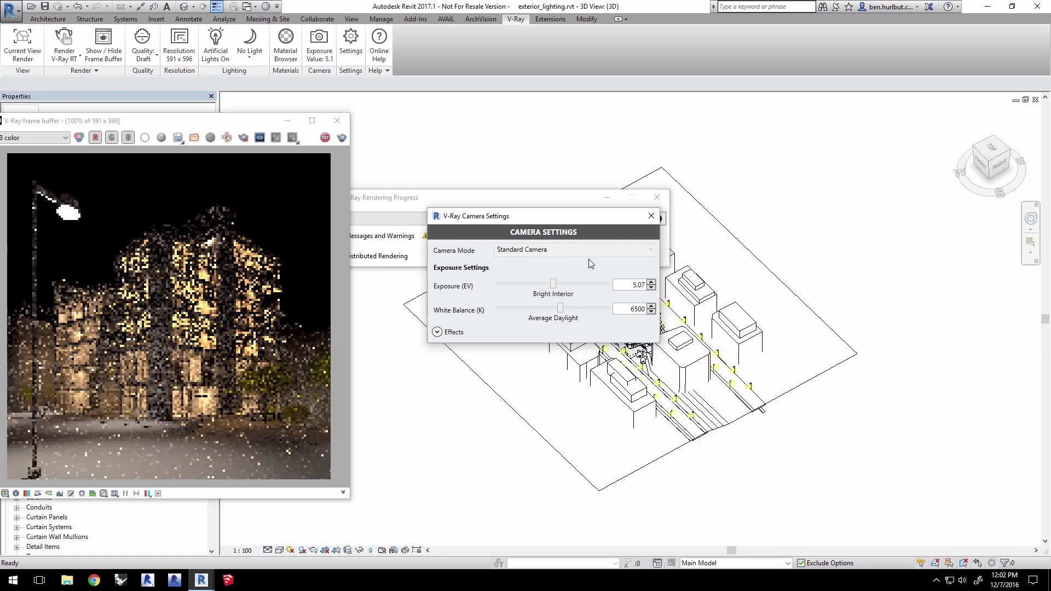
pyautogui.click(650, 216)
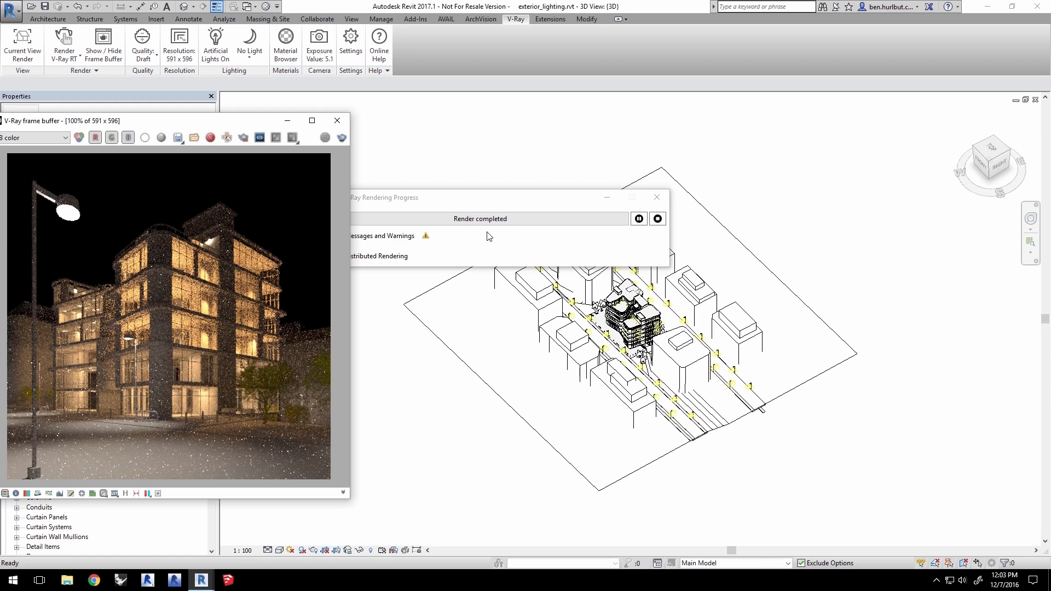
pyautogui.moveTo(504, 206)
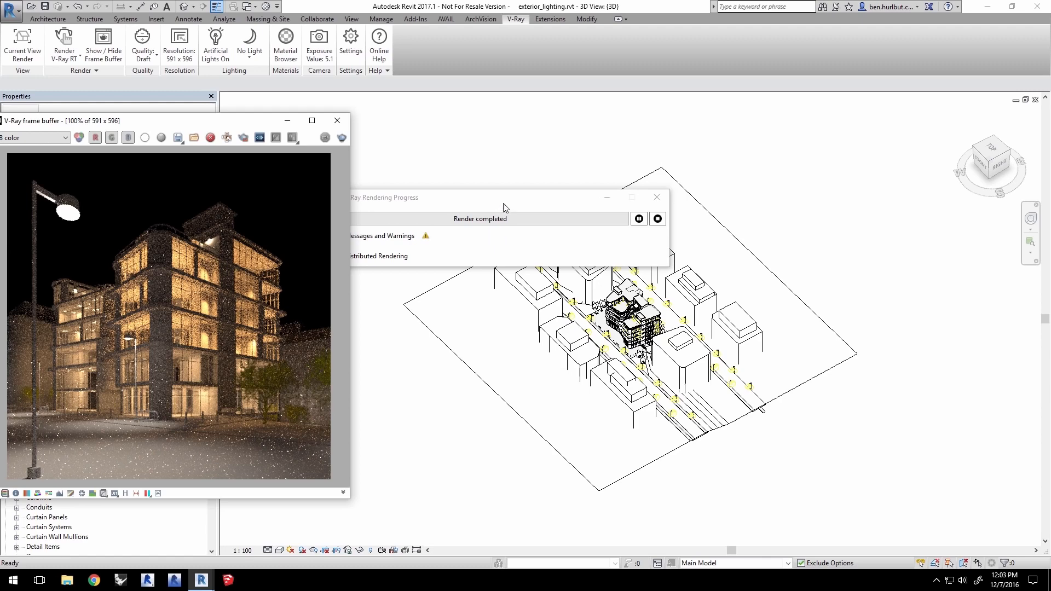
pyautogui.moveTo(289, 124)
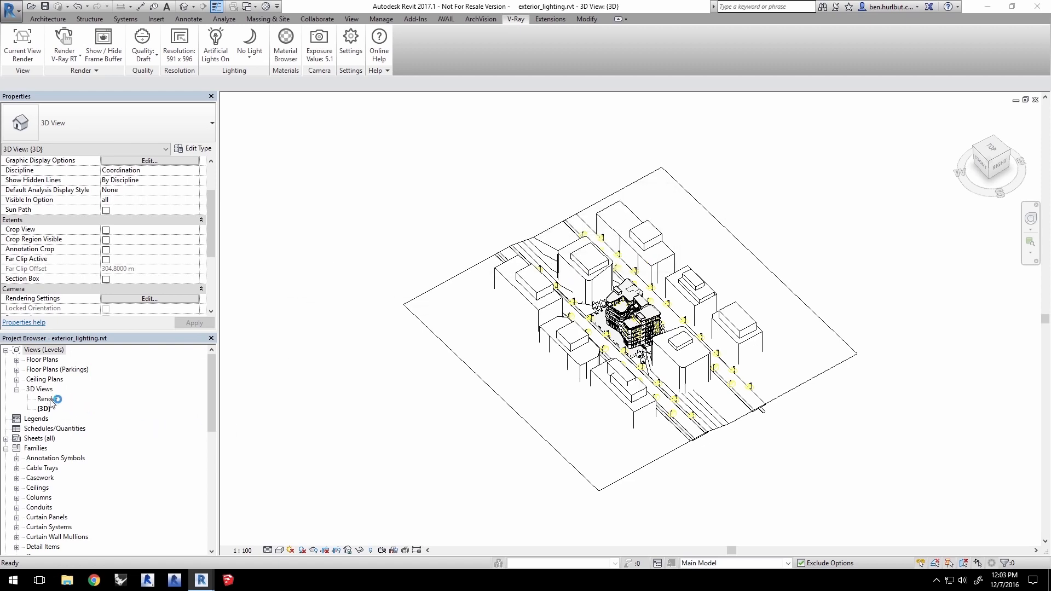
# Step: Open the Render 3D view and select the ground-level storefront curtain wall
pyautogui.doubleClick(44, 398)
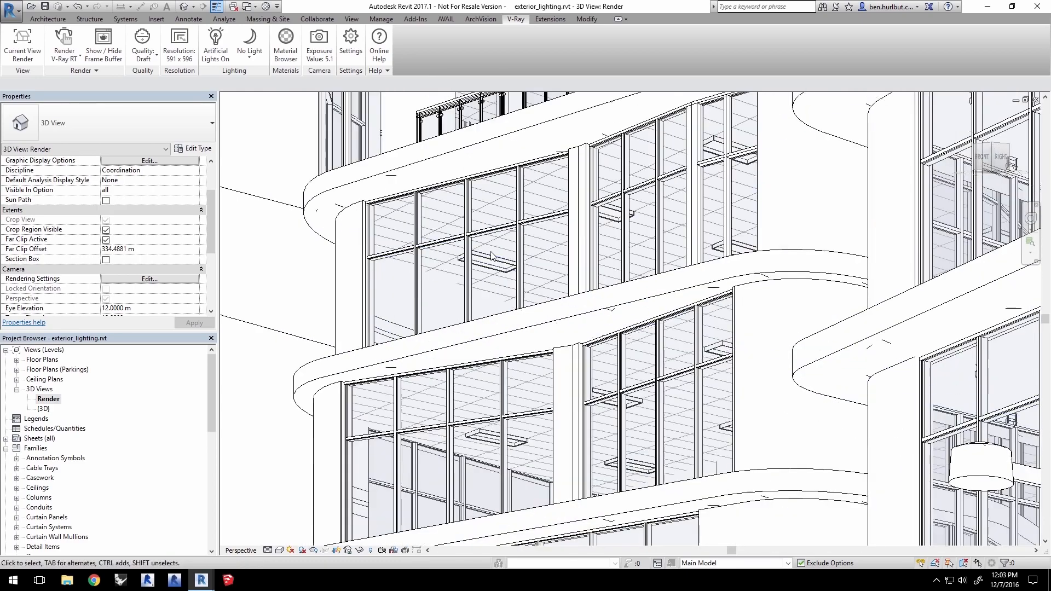
pyautogui.click(486, 264)
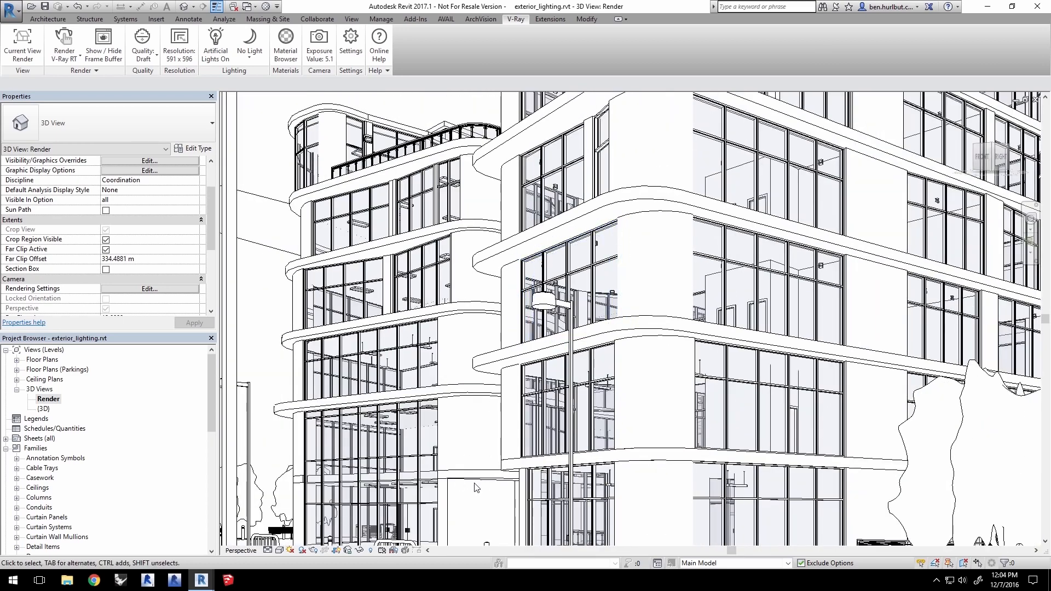
pyautogui.click(364, 477)
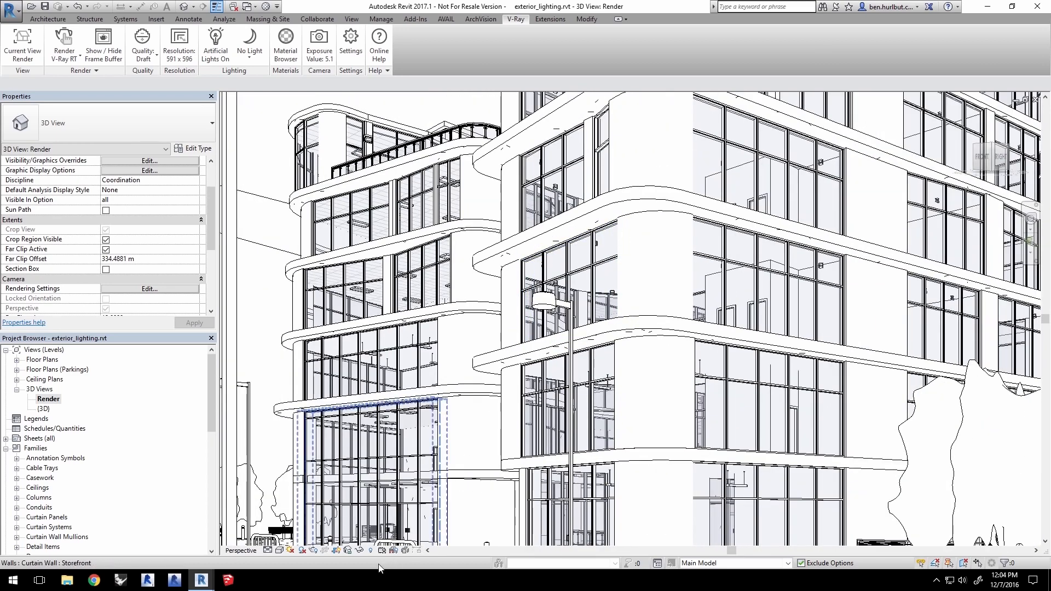
pyautogui.moveTo(313, 551)
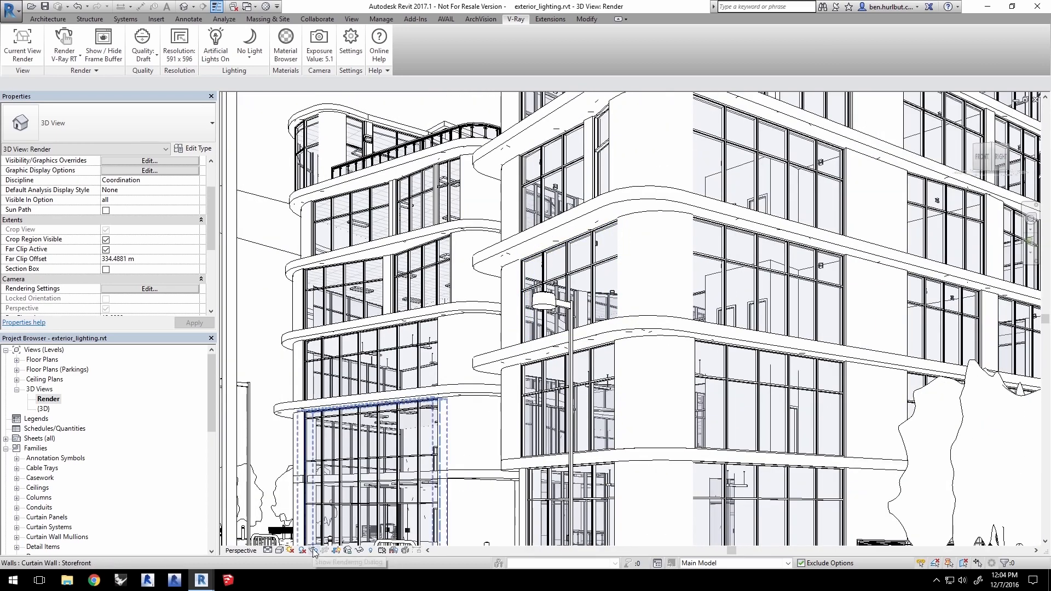
pyautogui.moveTo(313, 551)
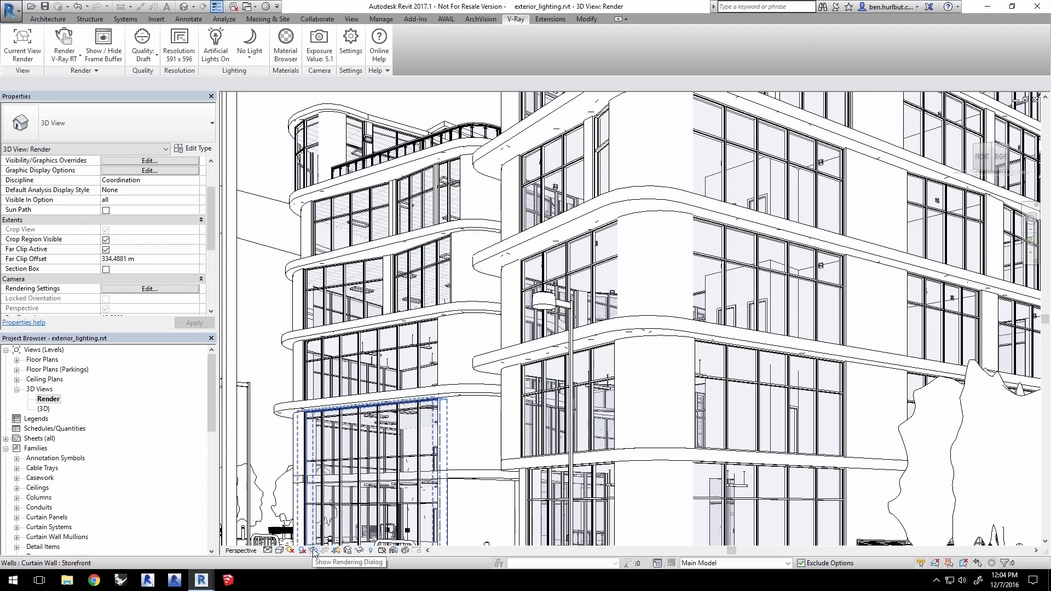
# Step: Set the Rendering dialog's lighting scheme to Exterior: Sun and Artificial
pyautogui.click(313, 551)
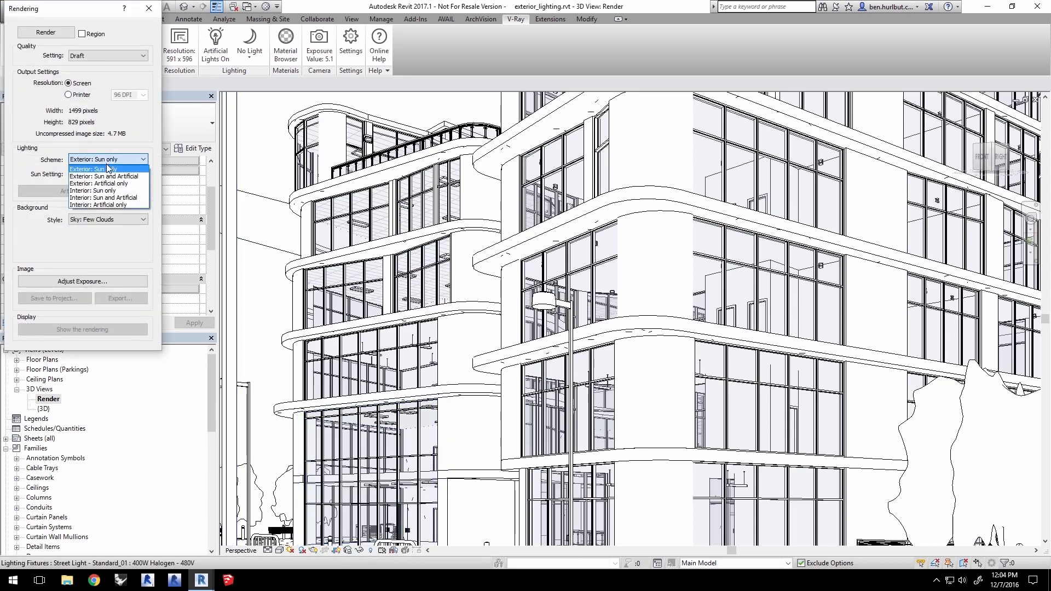
pyautogui.moveTo(109, 177)
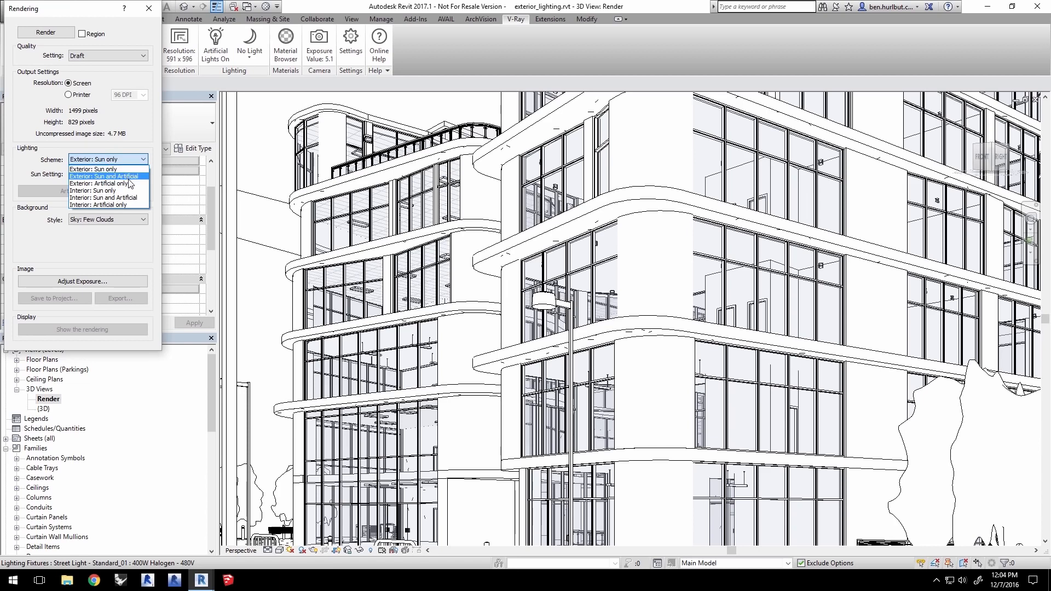
pyautogui.moveTo(136, 177)
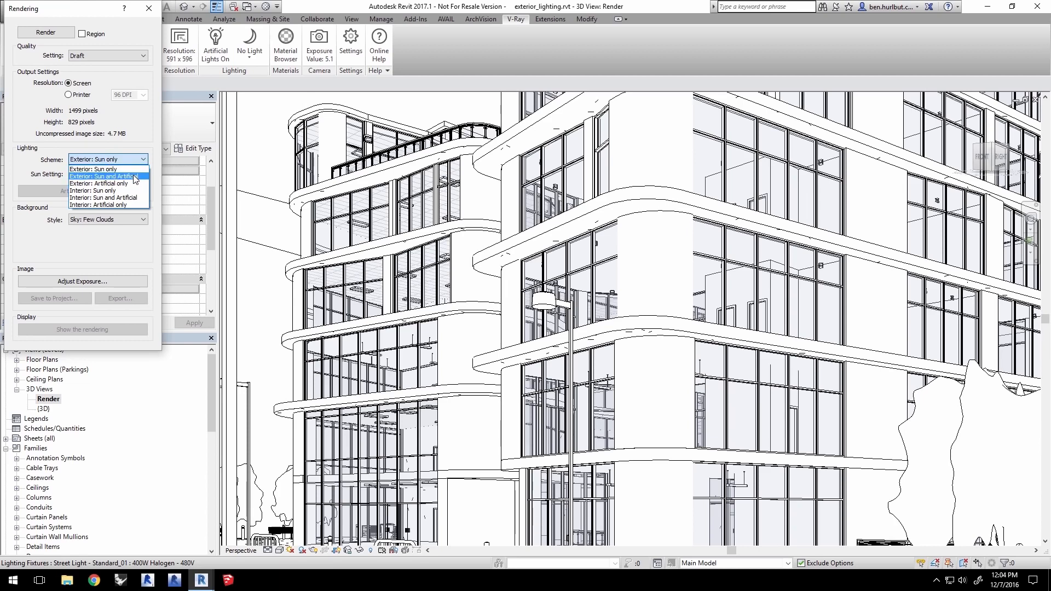
pyautogui.click(104, 175)
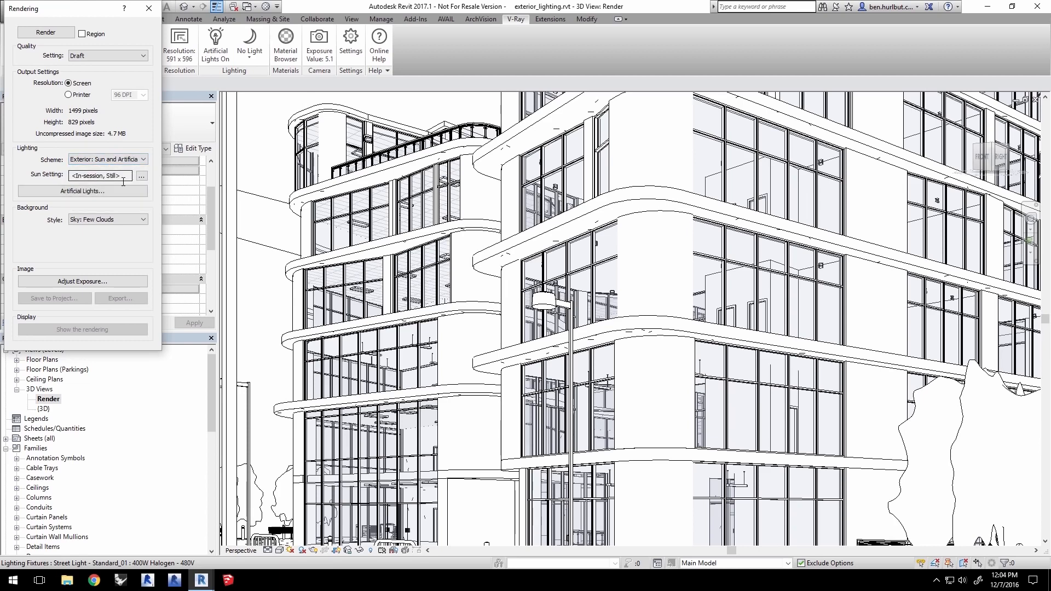
pyautogui.moveTo(90, 199)
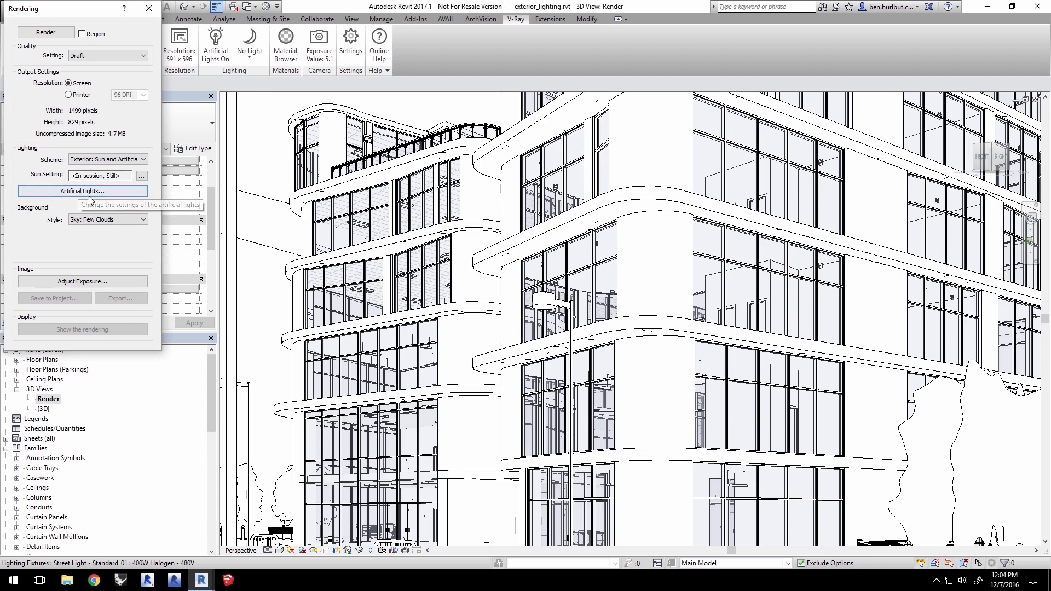
# Step: Switch off light groups 0 - N, 0 - S and 3 - SC in Artificial Lights and confirm
pyautogui.click(83, 191)
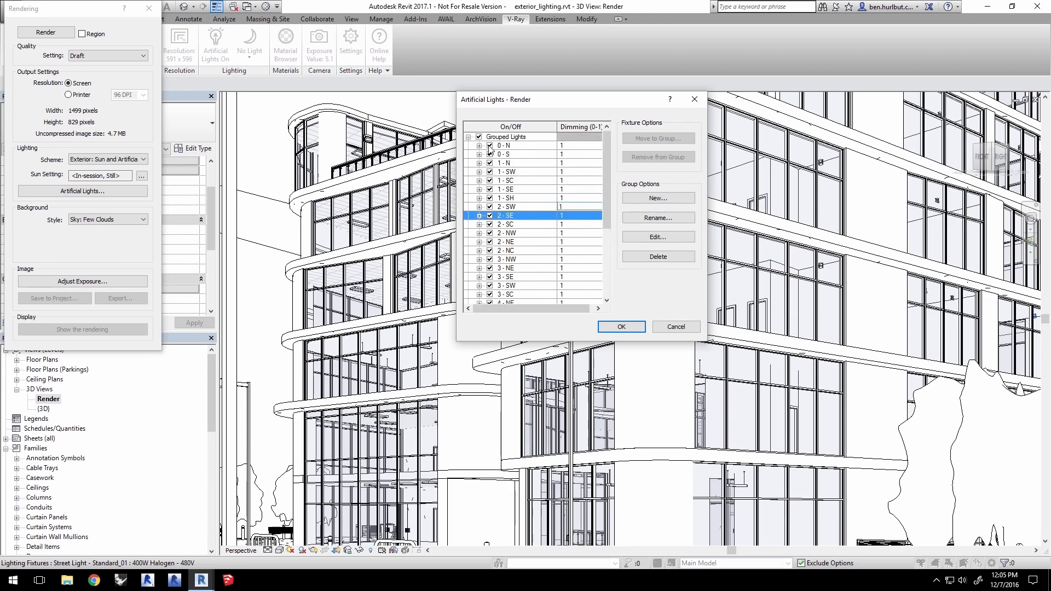
pyautogui.click(491, 146)
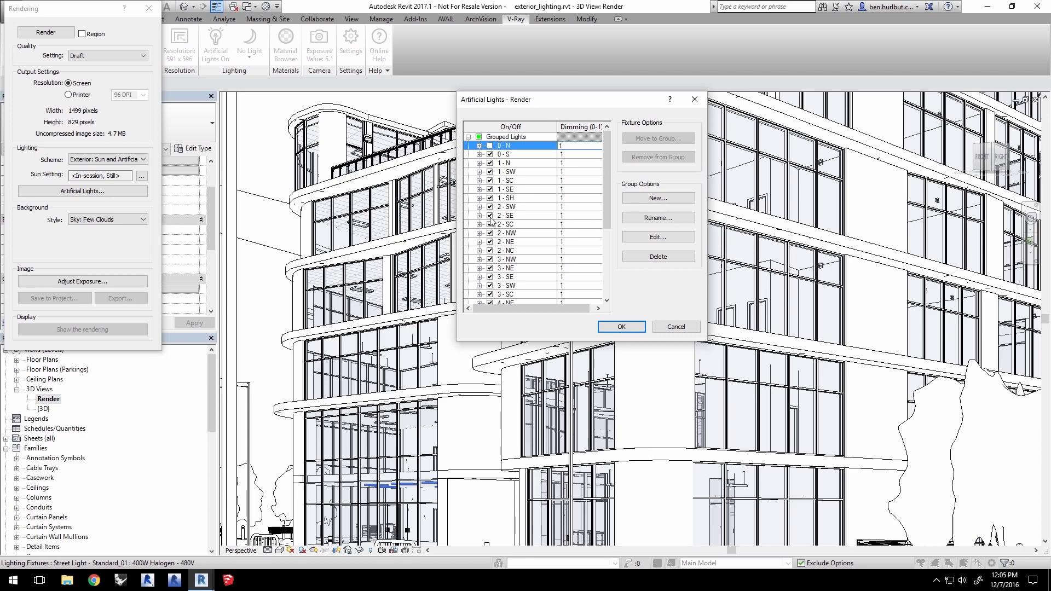
pyautogui.click(489, 224)
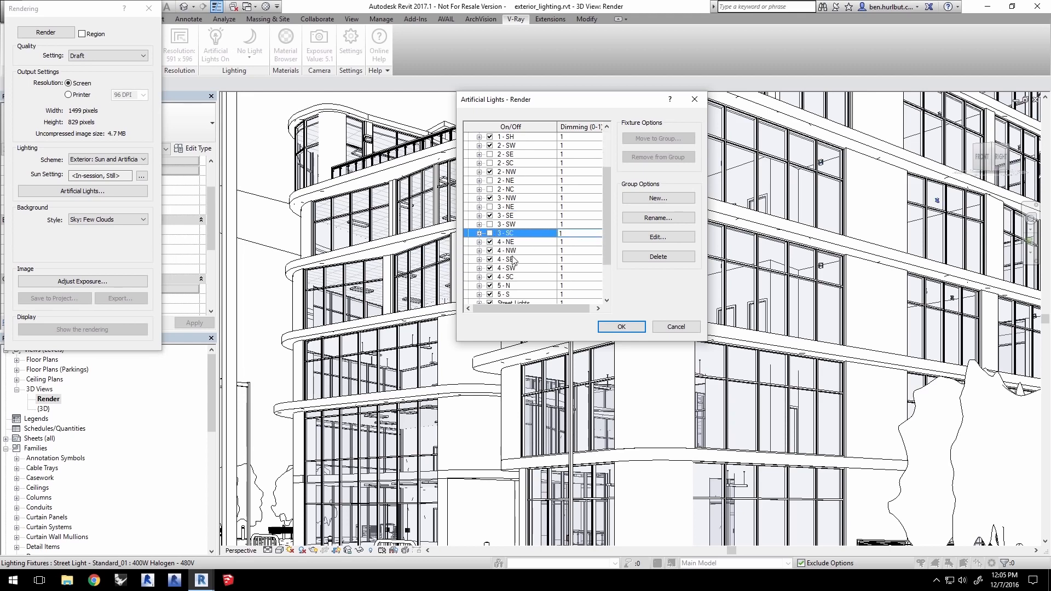
pyautogui.click(505, 241)
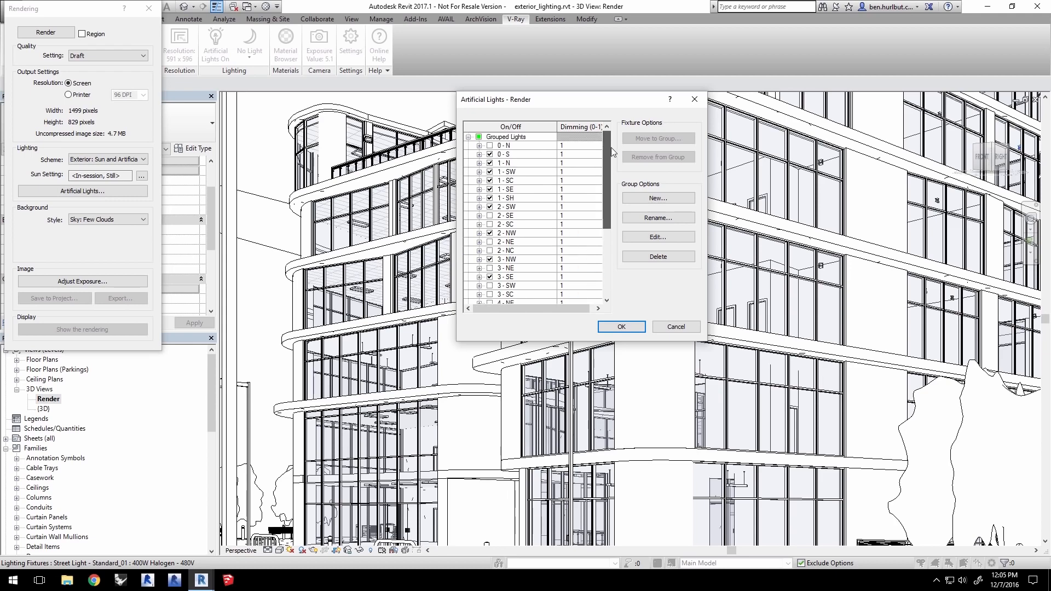
pyautogui.click(621, 326)
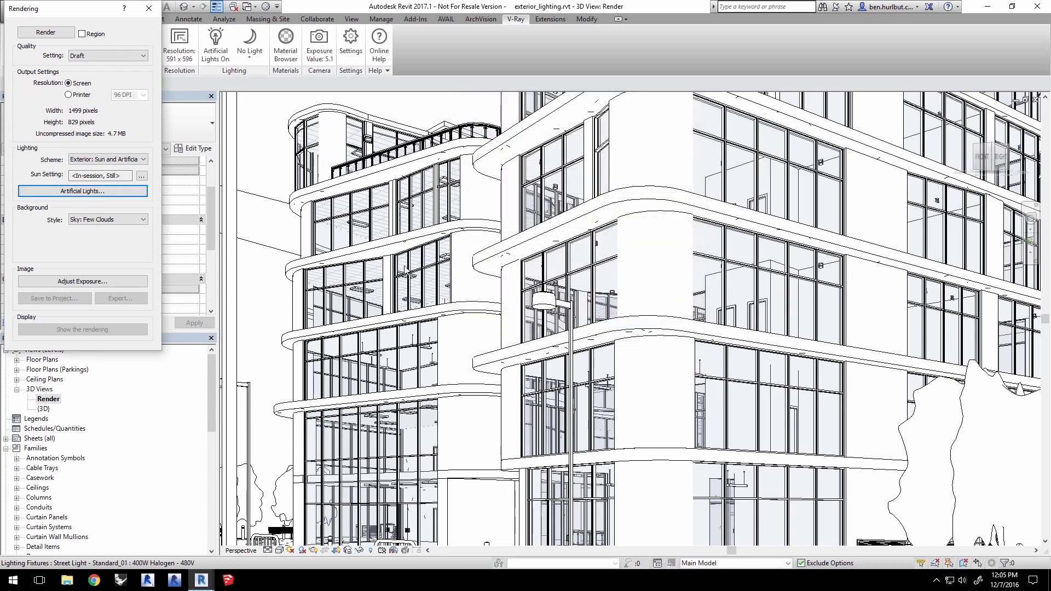
# Step: Close the Rendering dialog and switch to the {3D} site overview view
pyautogui.click(151, 9)
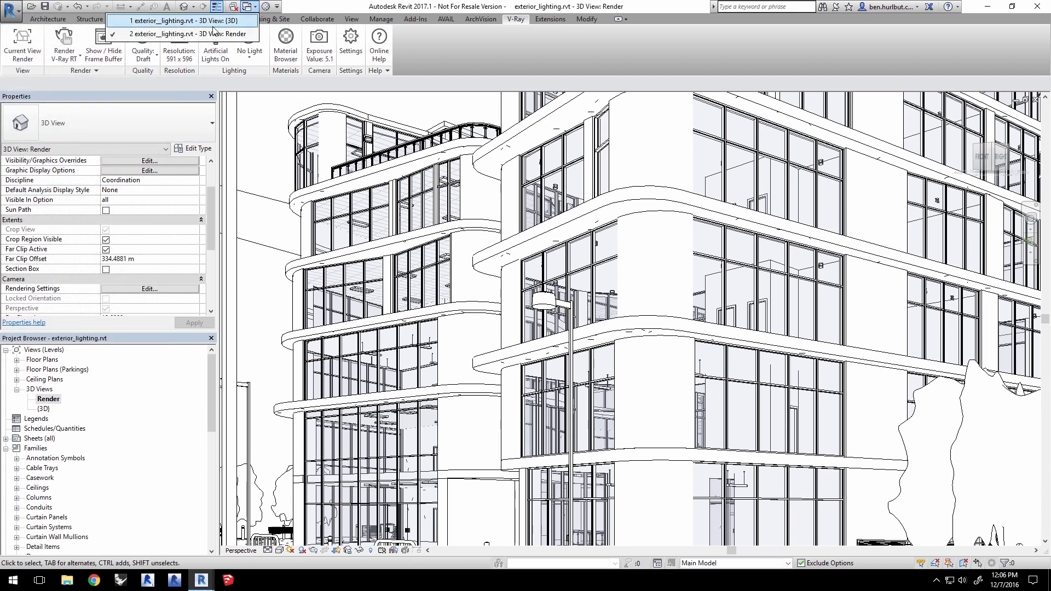
pyautogui.click(181, 21)
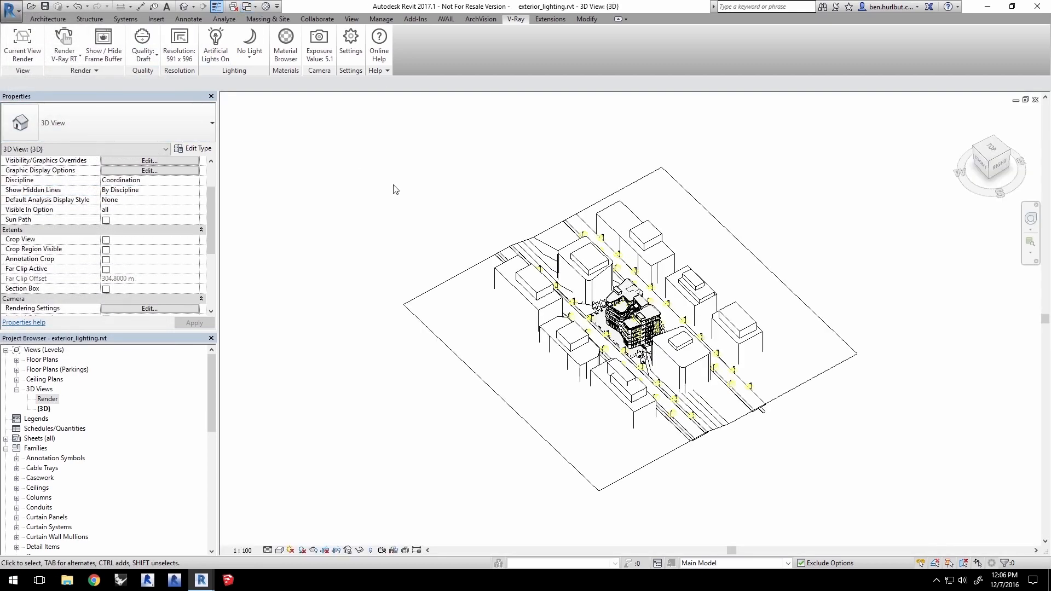
pyautogui.moveTo(65, 35)
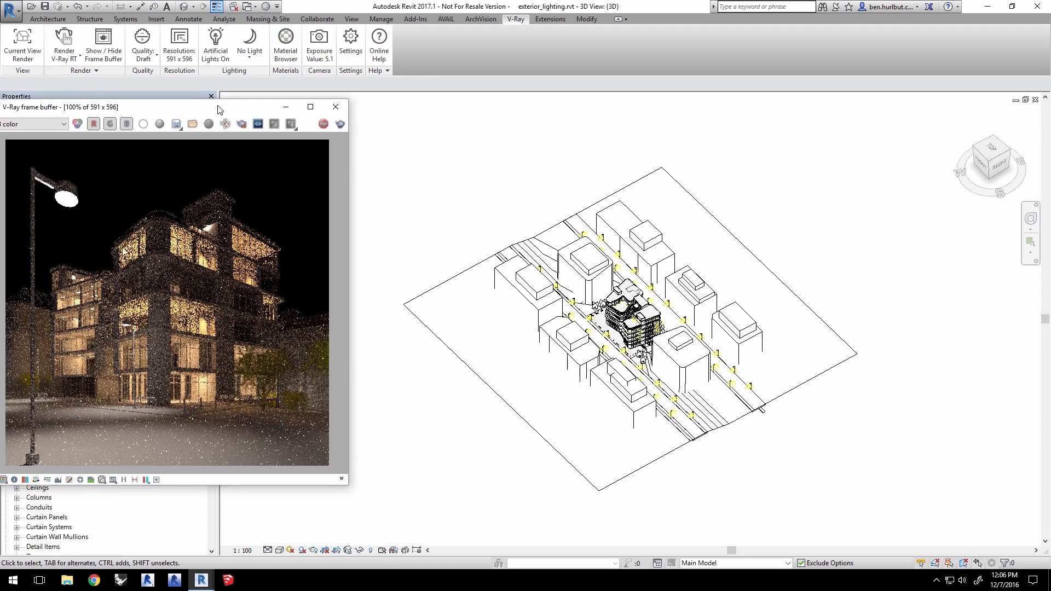
# Step: Add a V-Ray Sun with Sun Intensity .0001 for a dark blue night sky
pyautogui.click(249, 44)
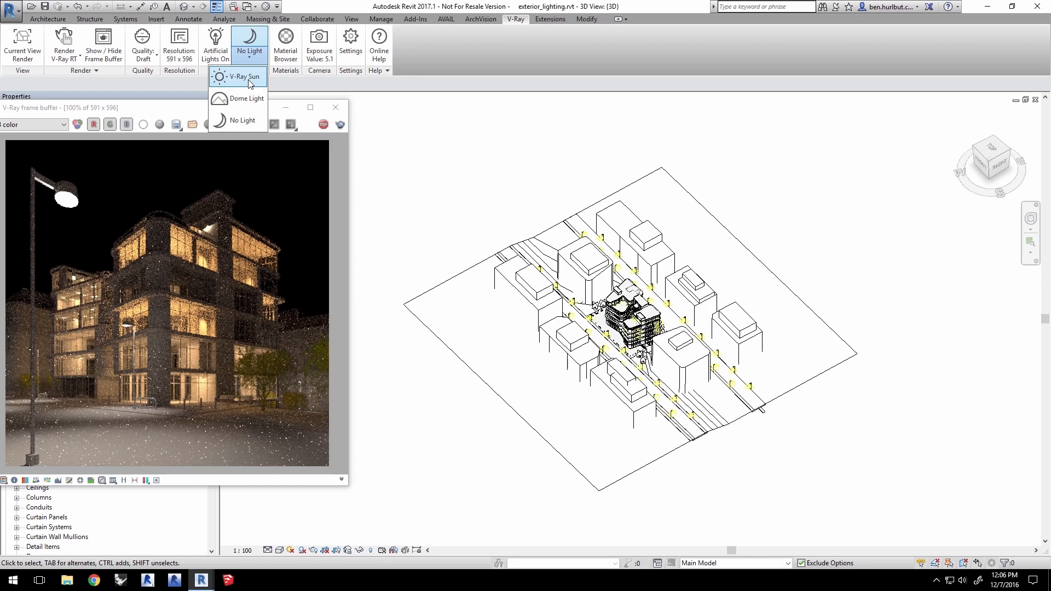
pyautogui.click(236, 77)
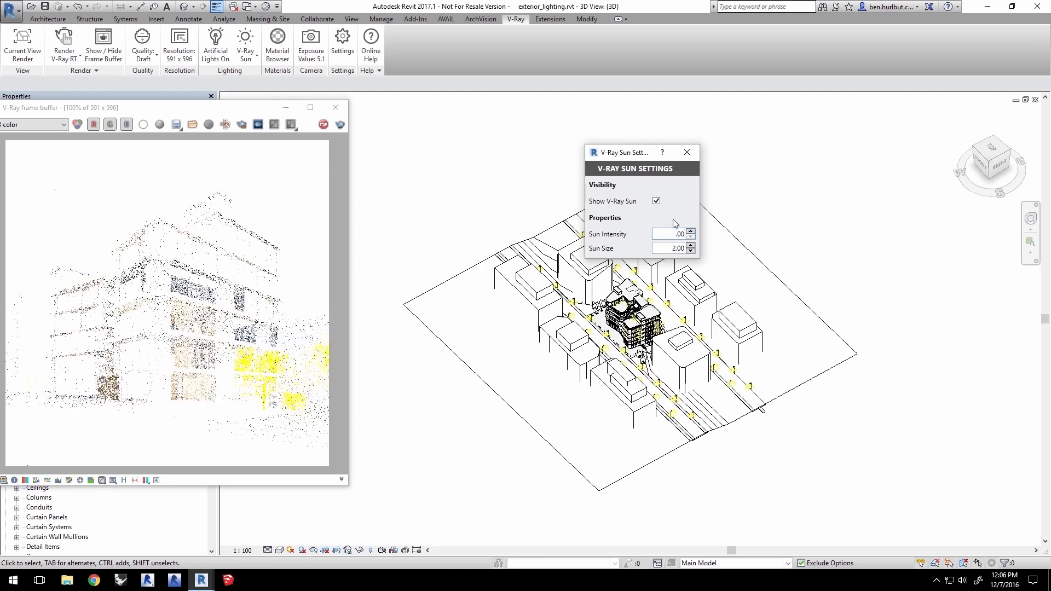
pyautogui.write('0001')
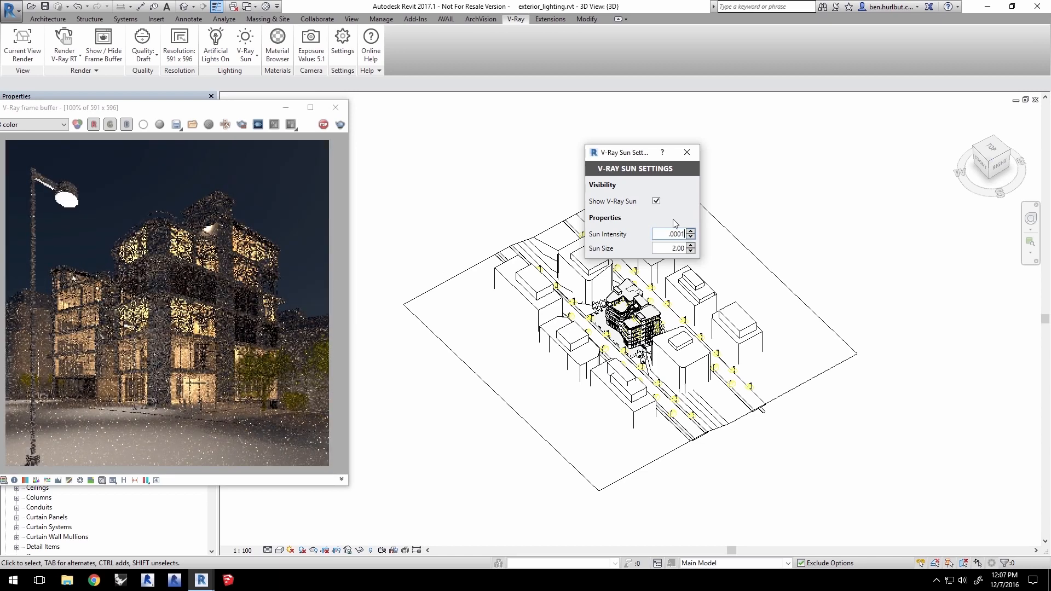
pyautogui.moveTo(339, 223)
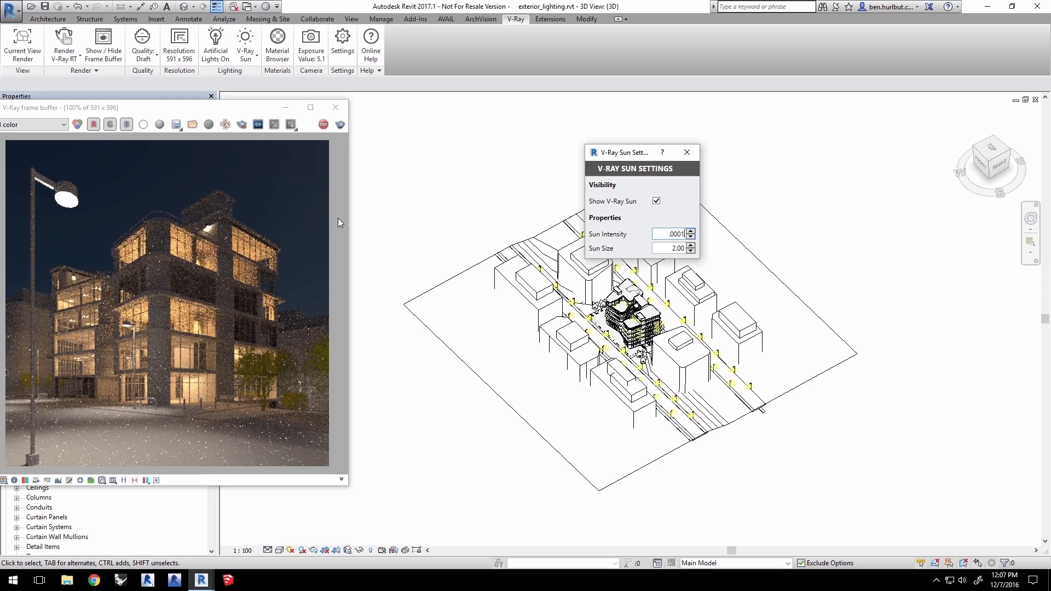
pyautogui.click(324, 123)
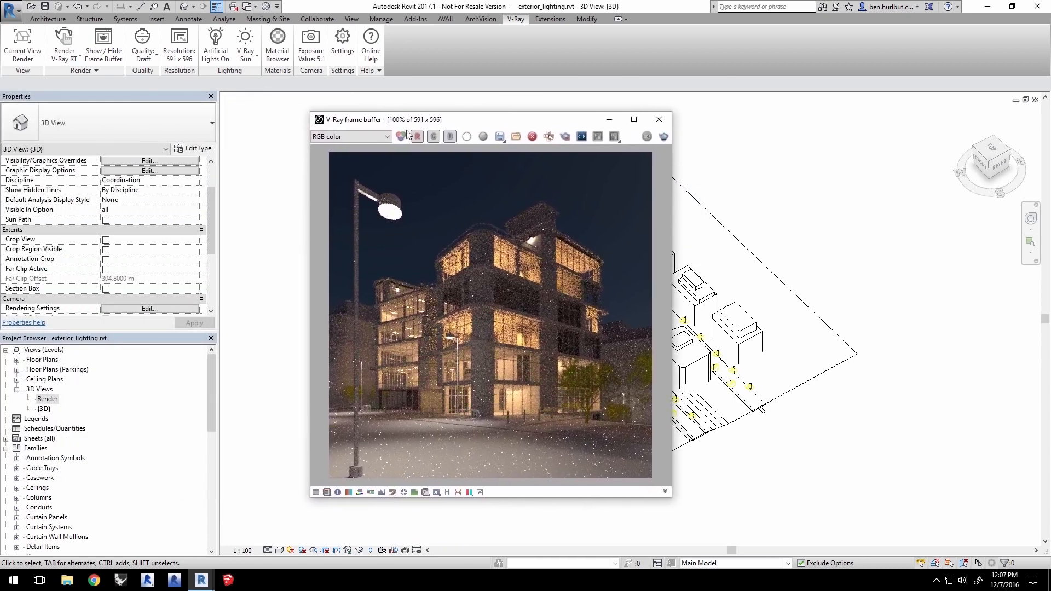
# Step: Hide the frame buffer, set Quality to Medium and check the Material Browser
pyautogui.click(657, 119)
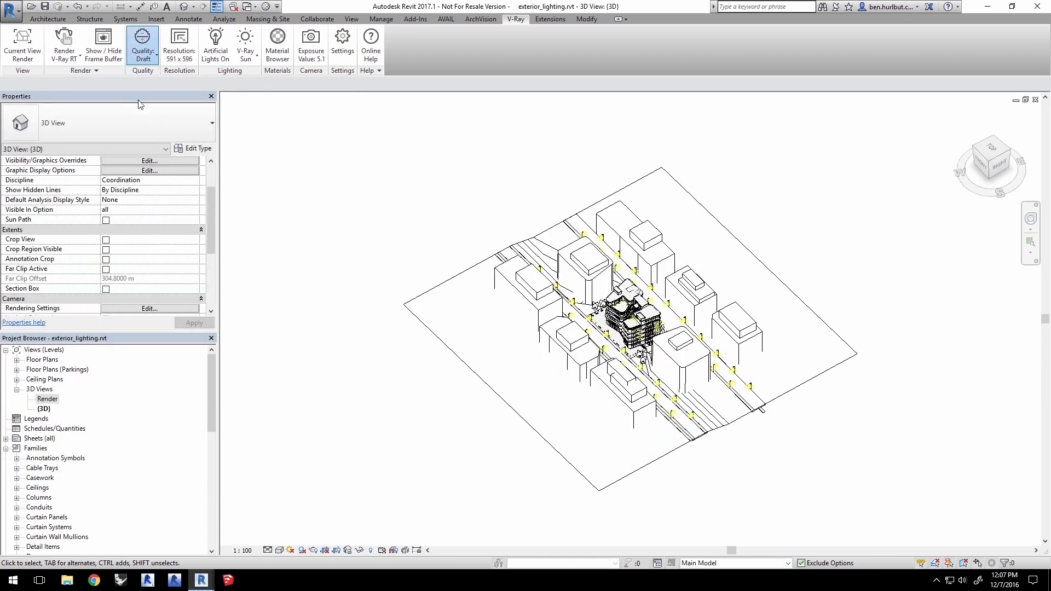
pyautogui.click(144, 44)
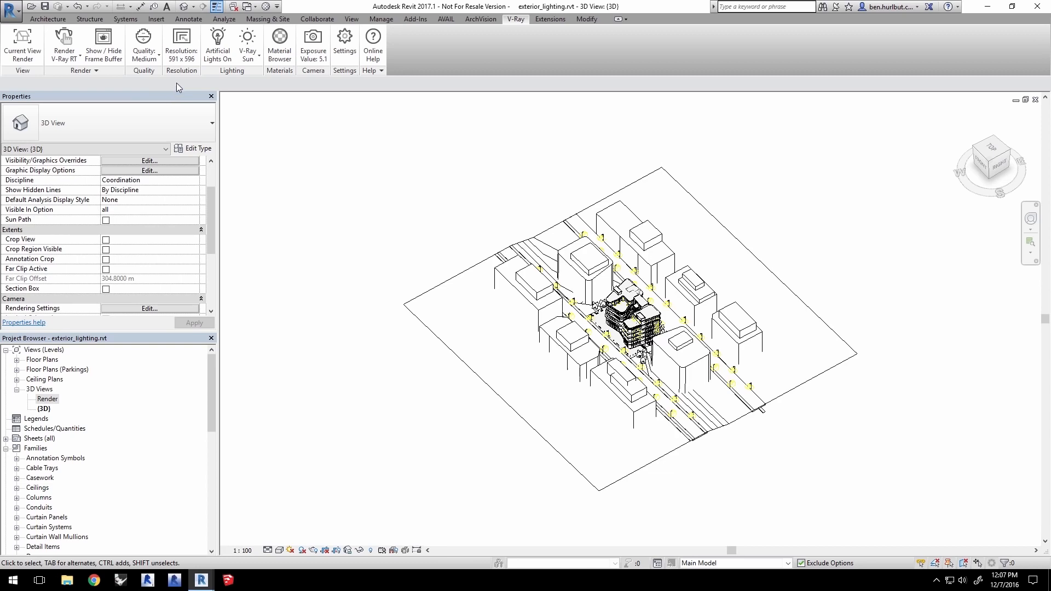
pyautogui.moveTo(299, 94)
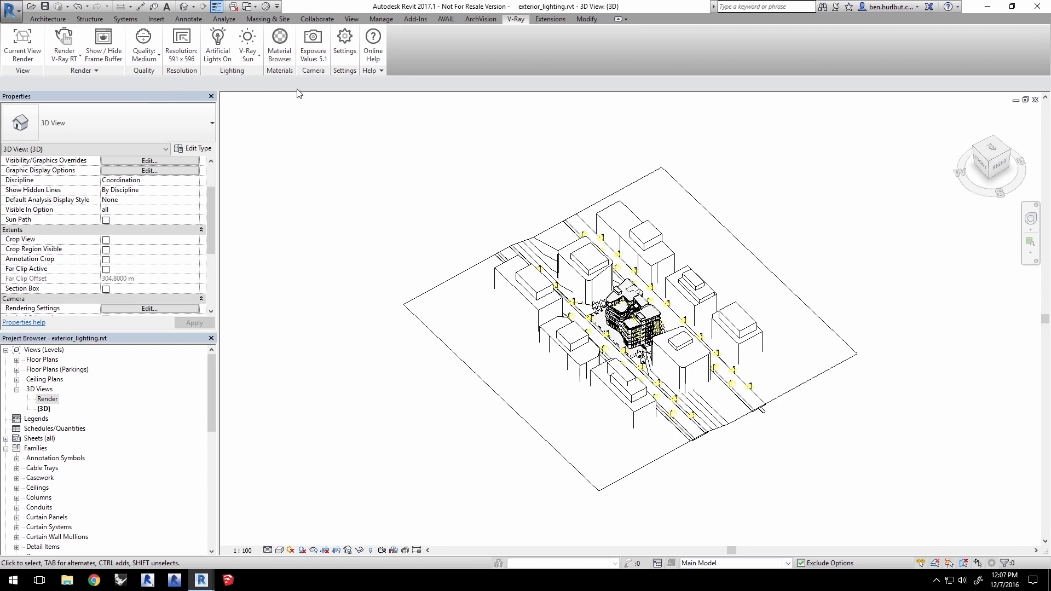
pyautogui.moveTo(311, 77)
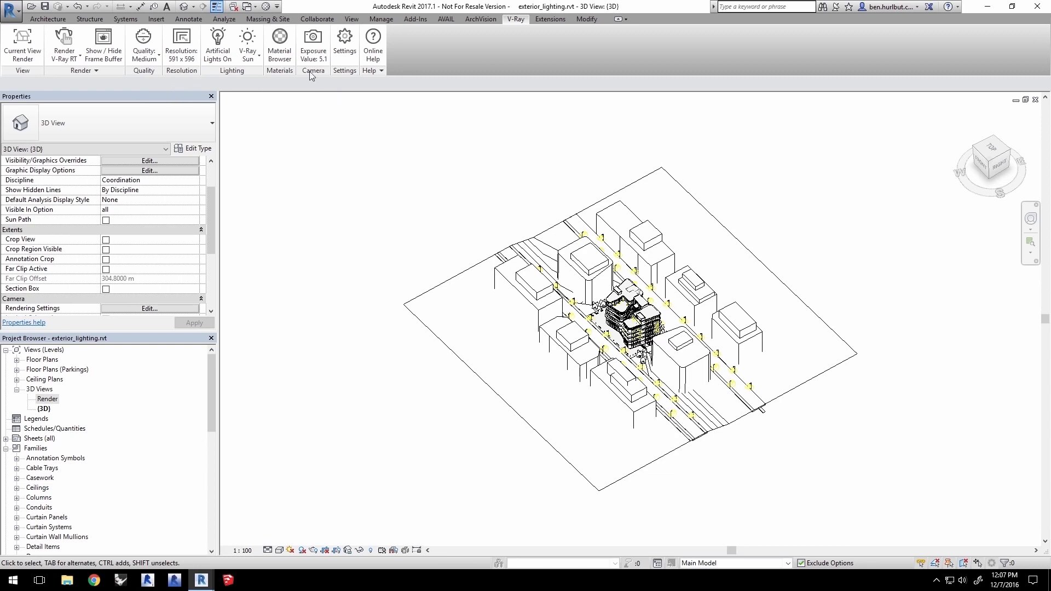
pyautogui.click(279, 41)
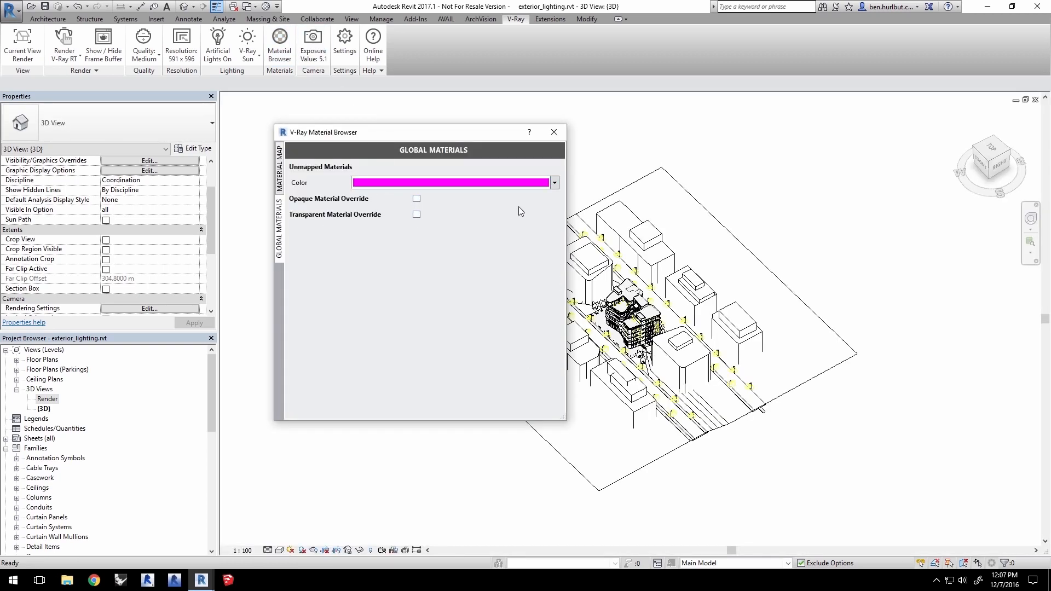
pyautogui.click(552, 132)
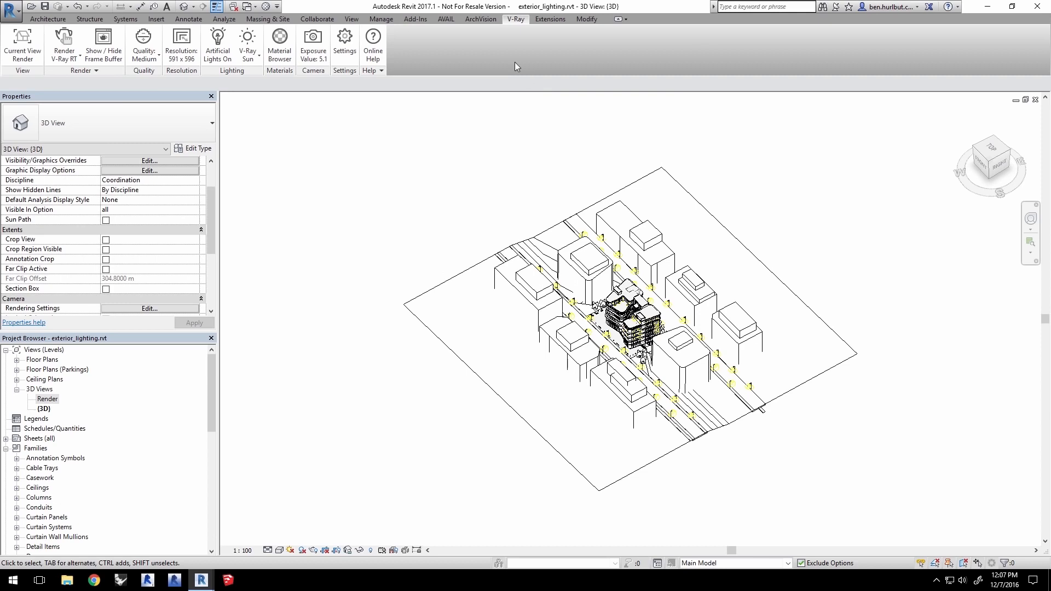
# Step: Start a fresh Render With V-Ray of the lit night building
pyautogui.click(66, 42)
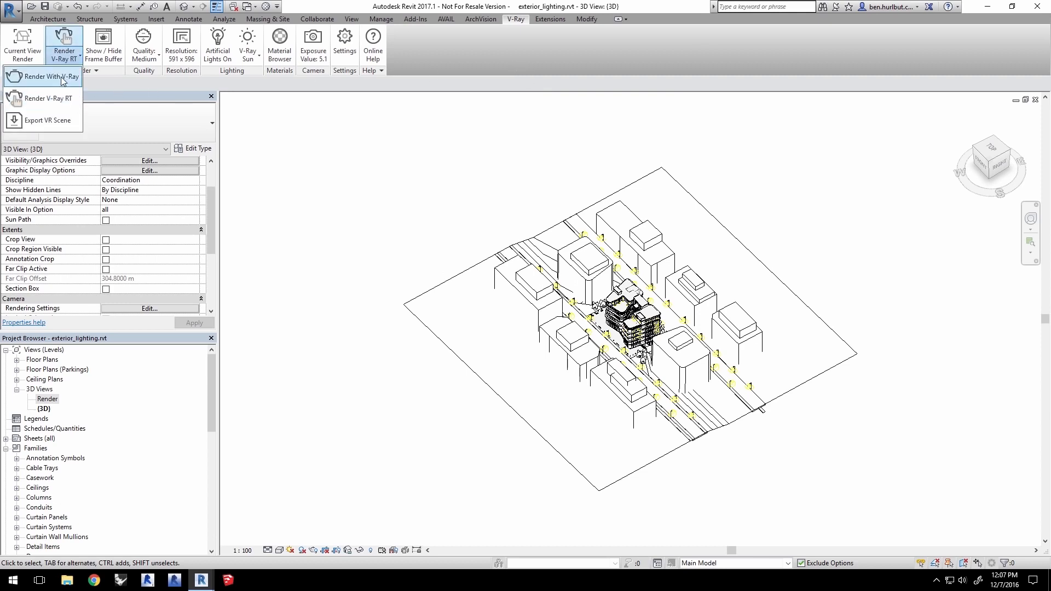
pyautogui.click(46, 76)
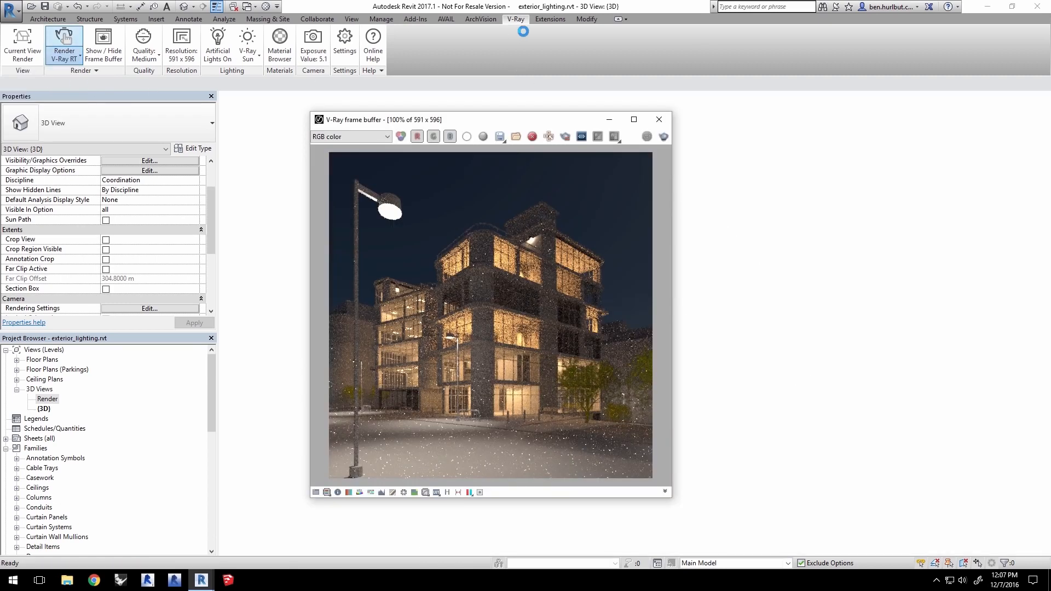